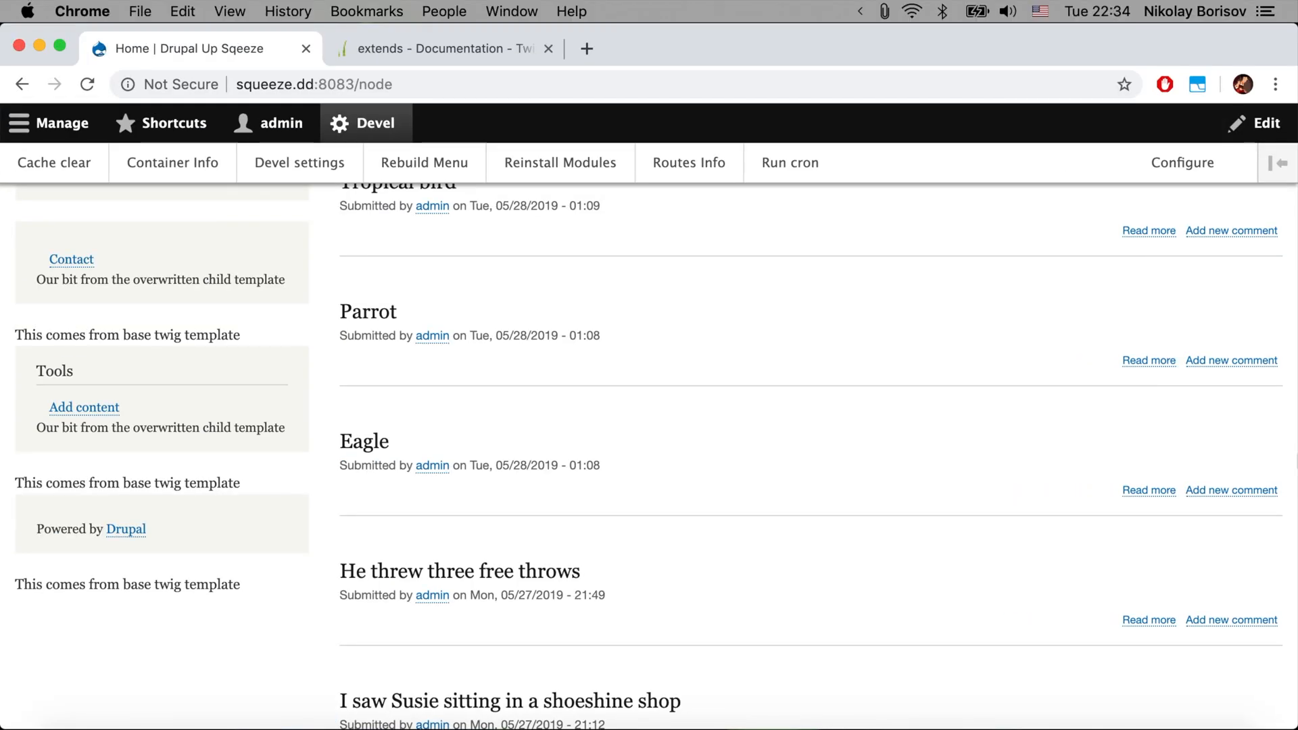
{"action": "mouse_move", "coordinate": [483, 506]}
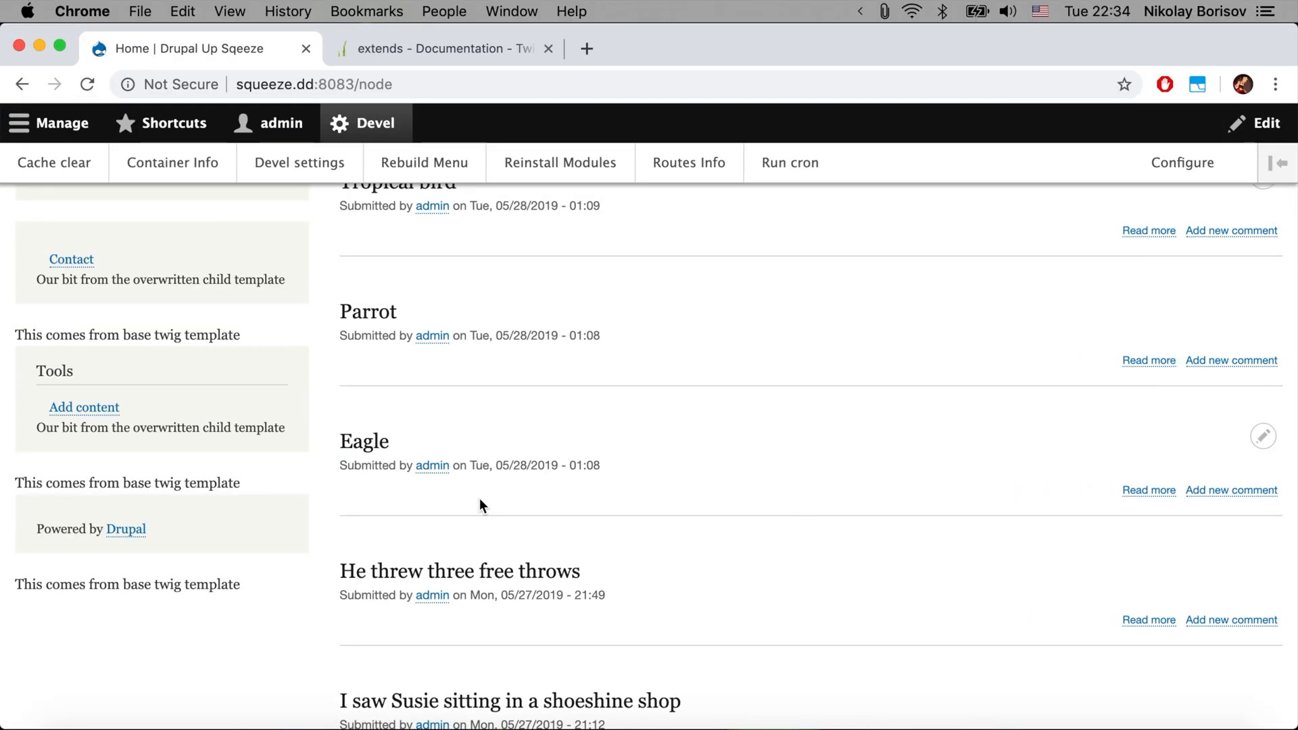
{"action": "mouse_move", "coordinate": [399, 75]}
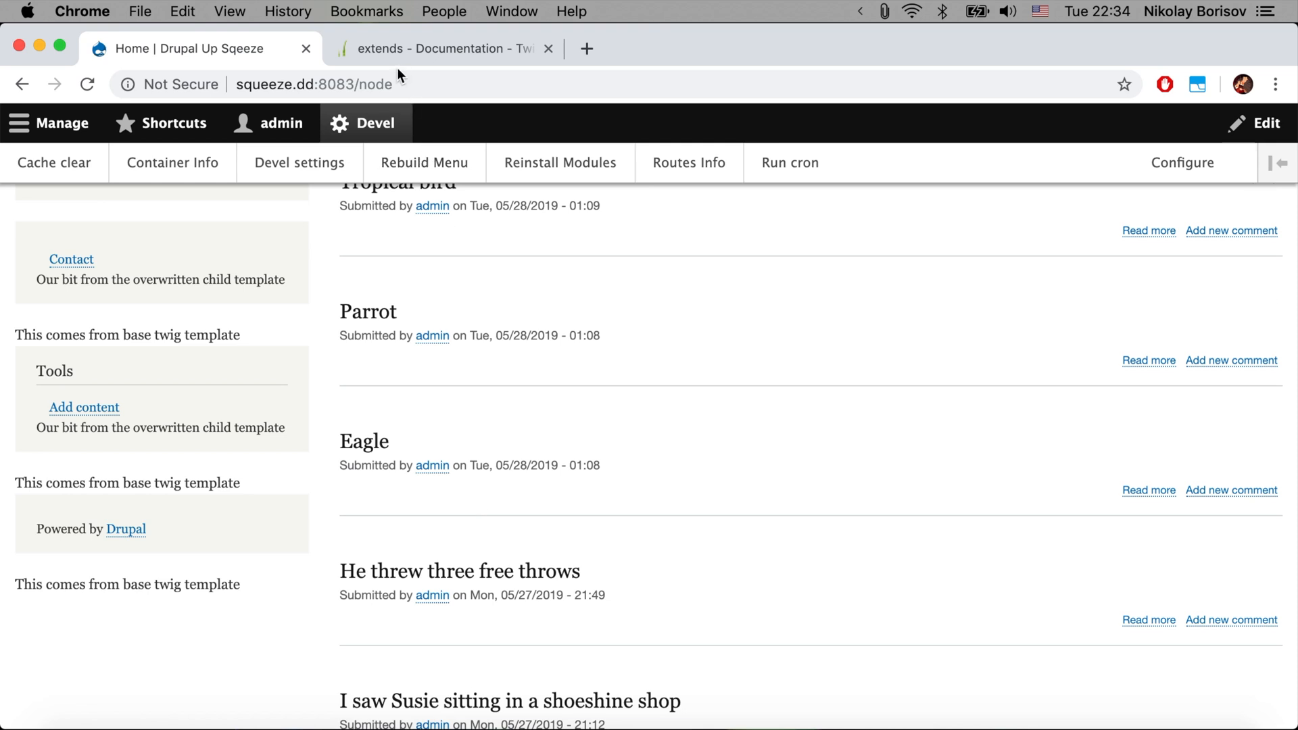
Switch to the Twig 'extends' documentation and follow its 'parent' link.
{"action": "left_click", "coordinate": [442, 48]}
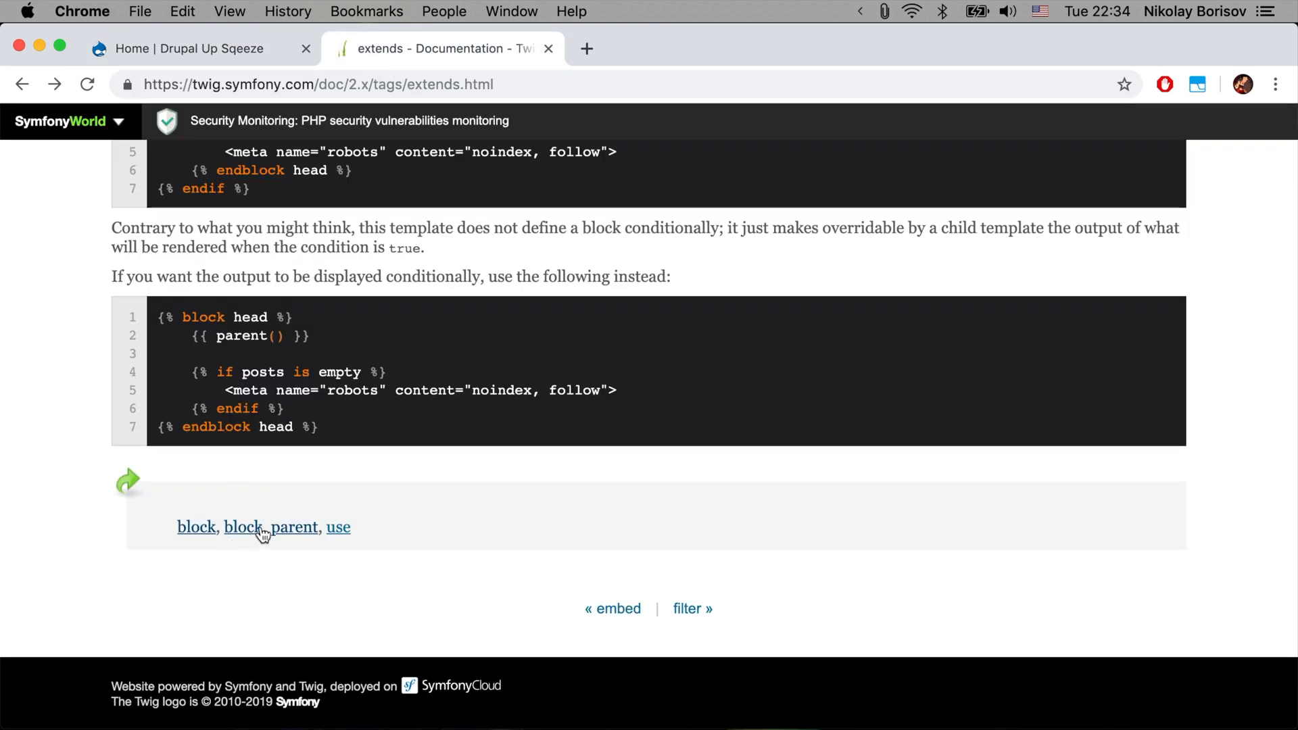
{"action": "mouse_move", "coordinate": [236, 538]}
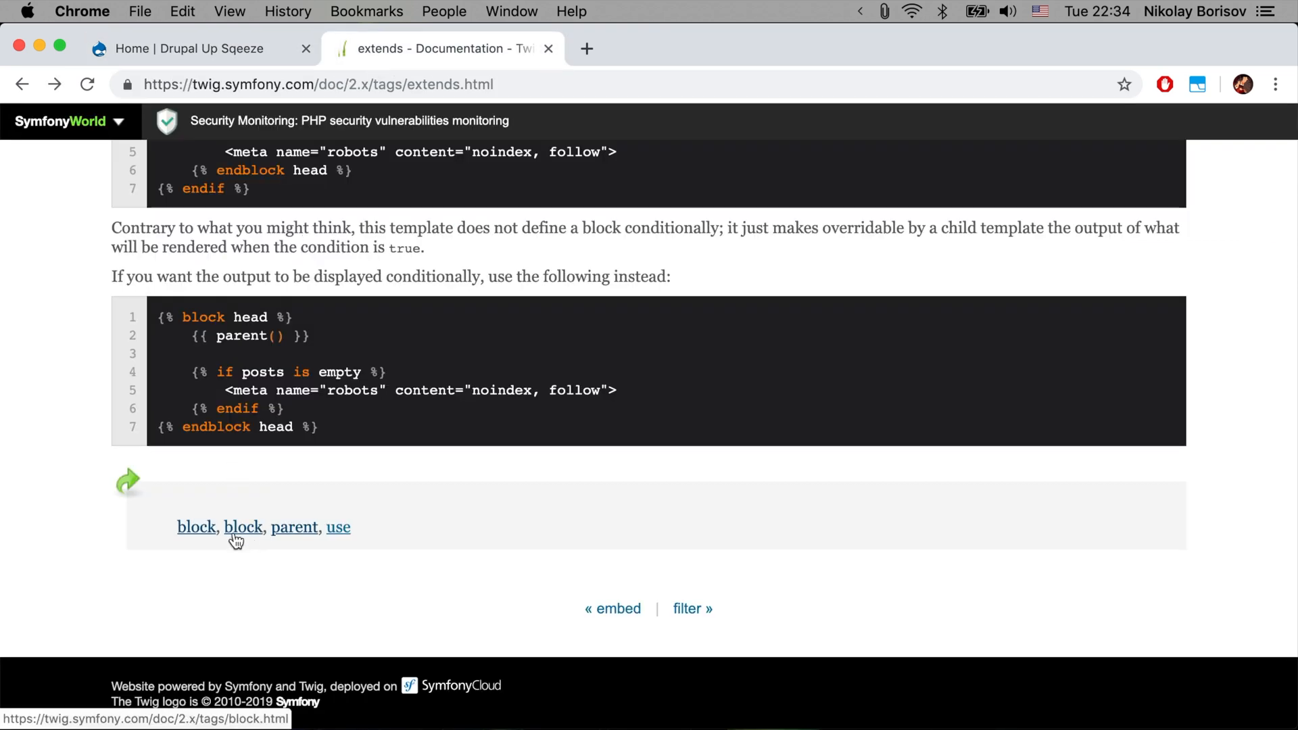
{"action": "left_click", "coordinate": [294, 527]}
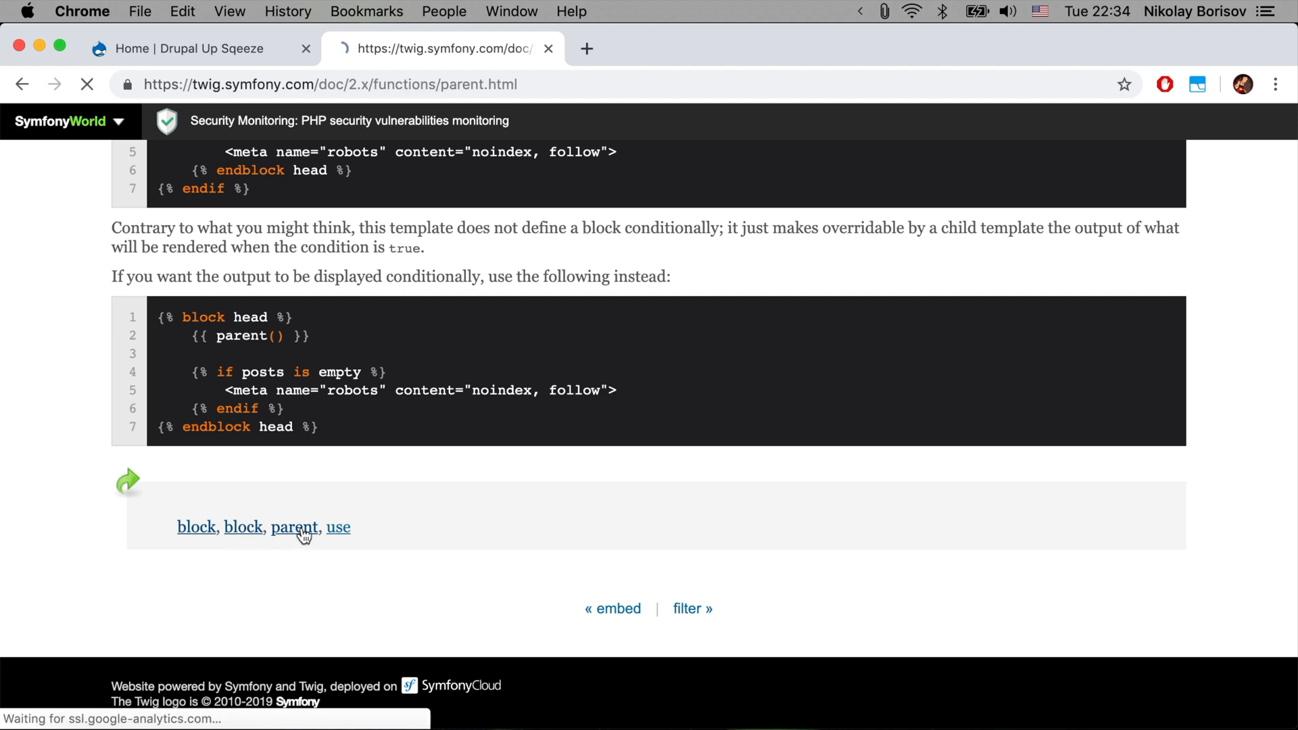
Read the Twig parent() documentation example, then return to Visual Studio Code.
{"action": "left_click", "coordinate": [295, 528]}
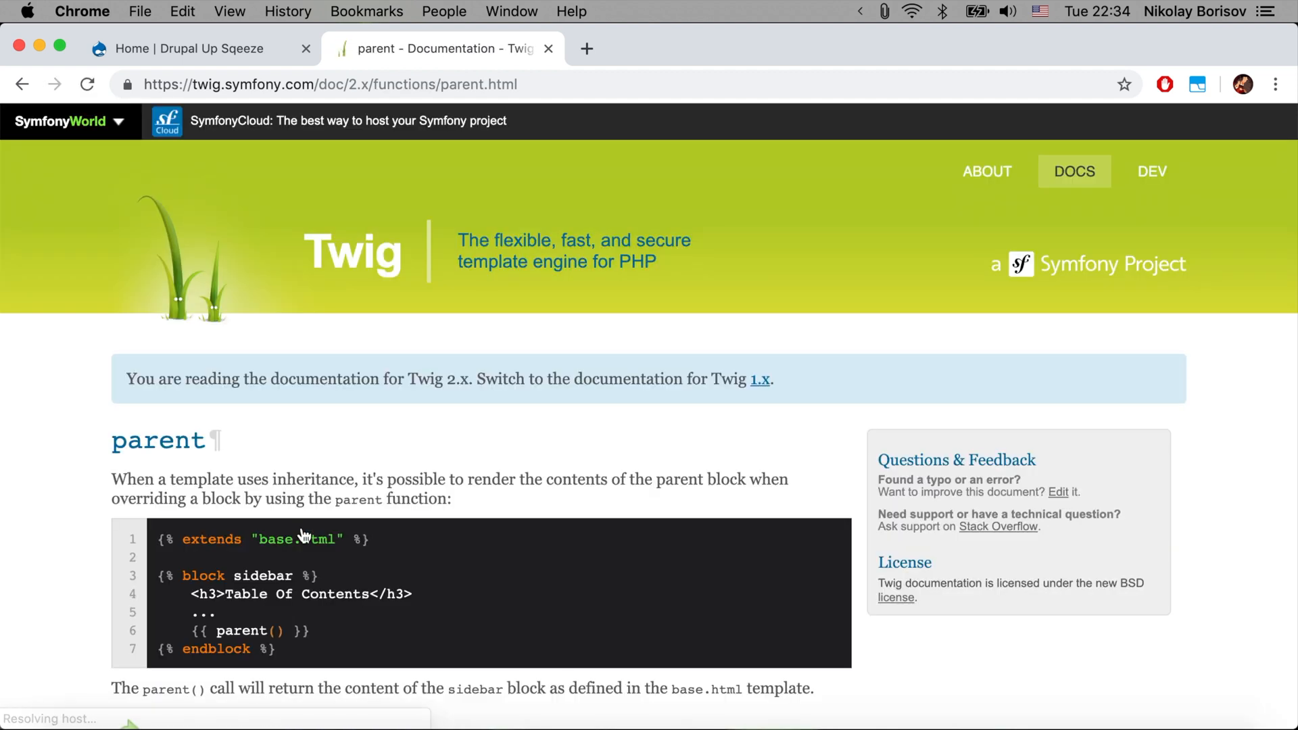
{"action": "scroll", "scroll_direction": "down", "scroll_amount": 3}
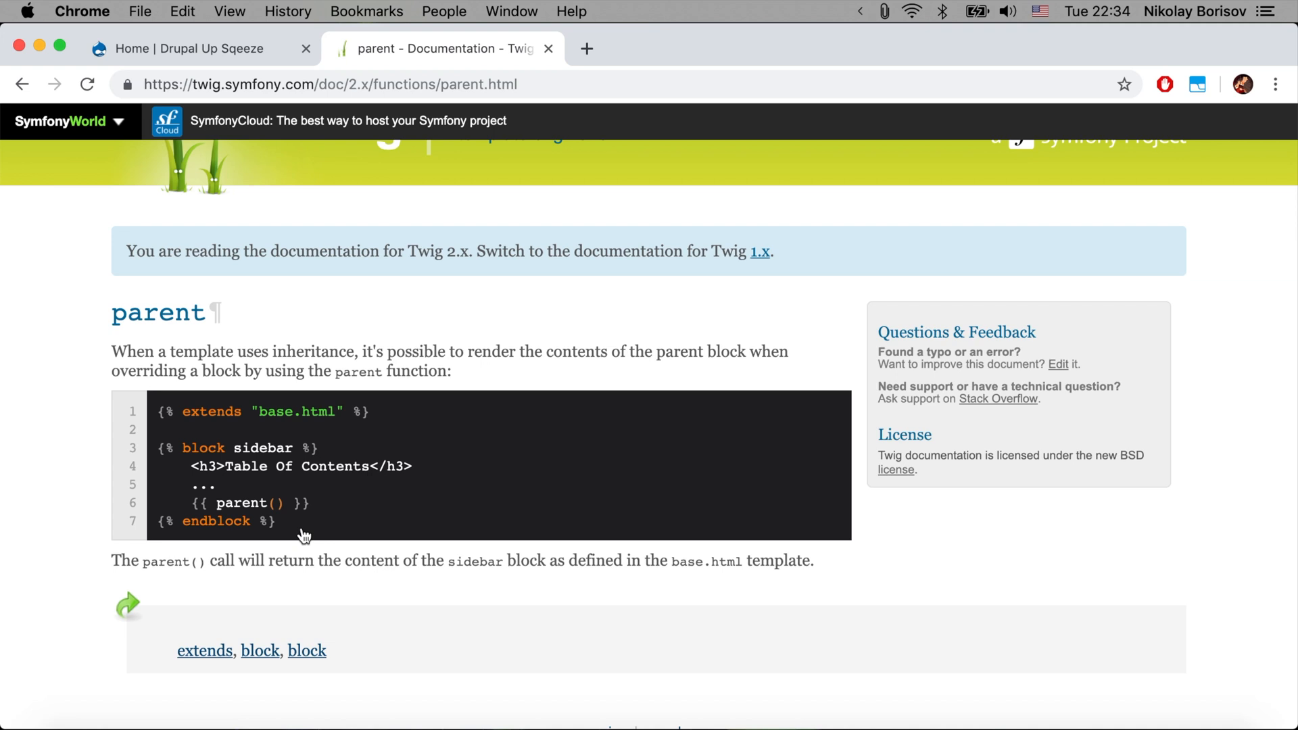
{"action": "mouse_move", "coordinate": [189, 505]}
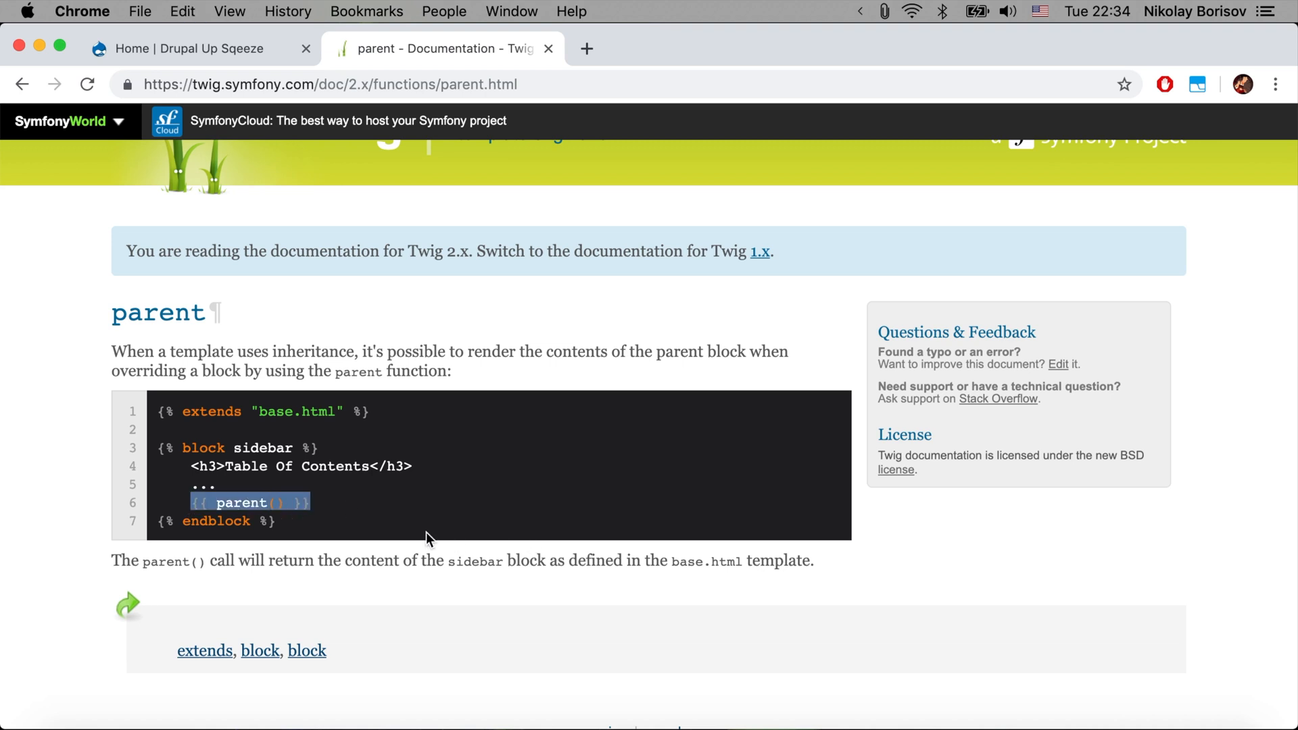
{"action": "mouse_move", "coordinate": [501, 726]}
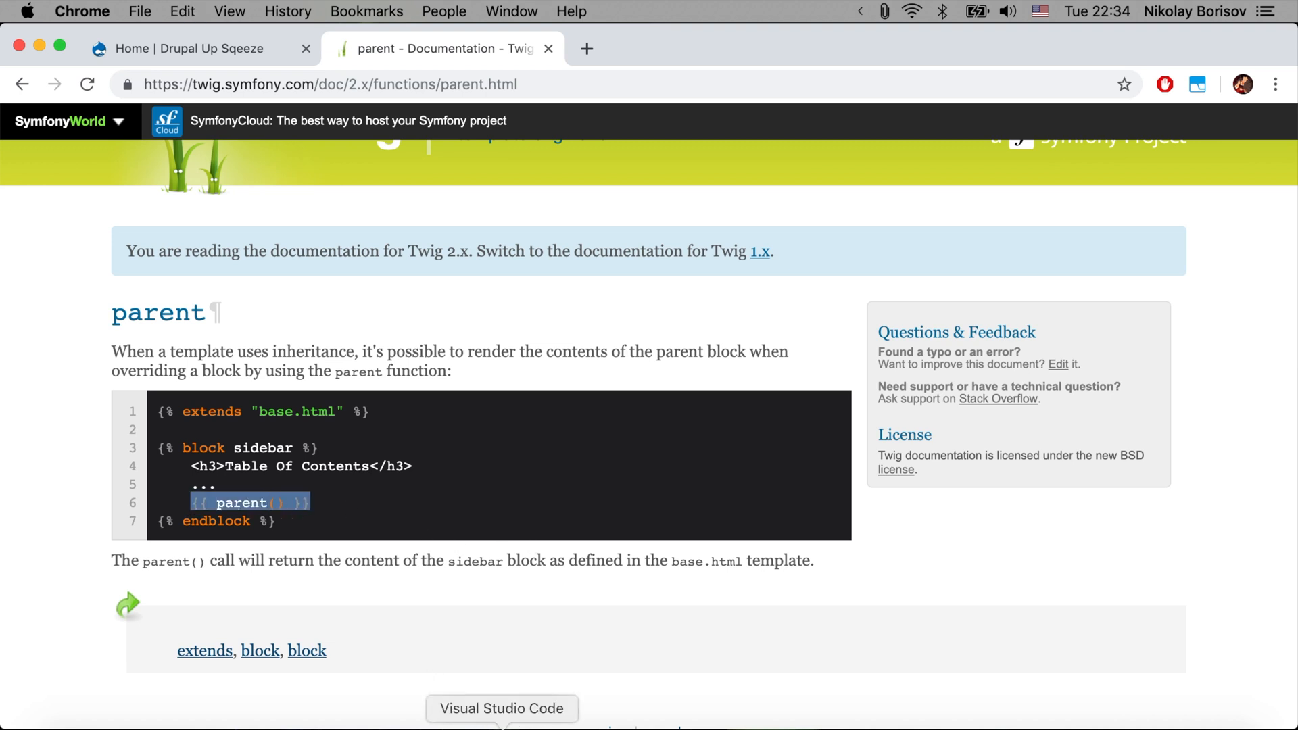
{"action": "left_click", "coordinate": [502, 708]}
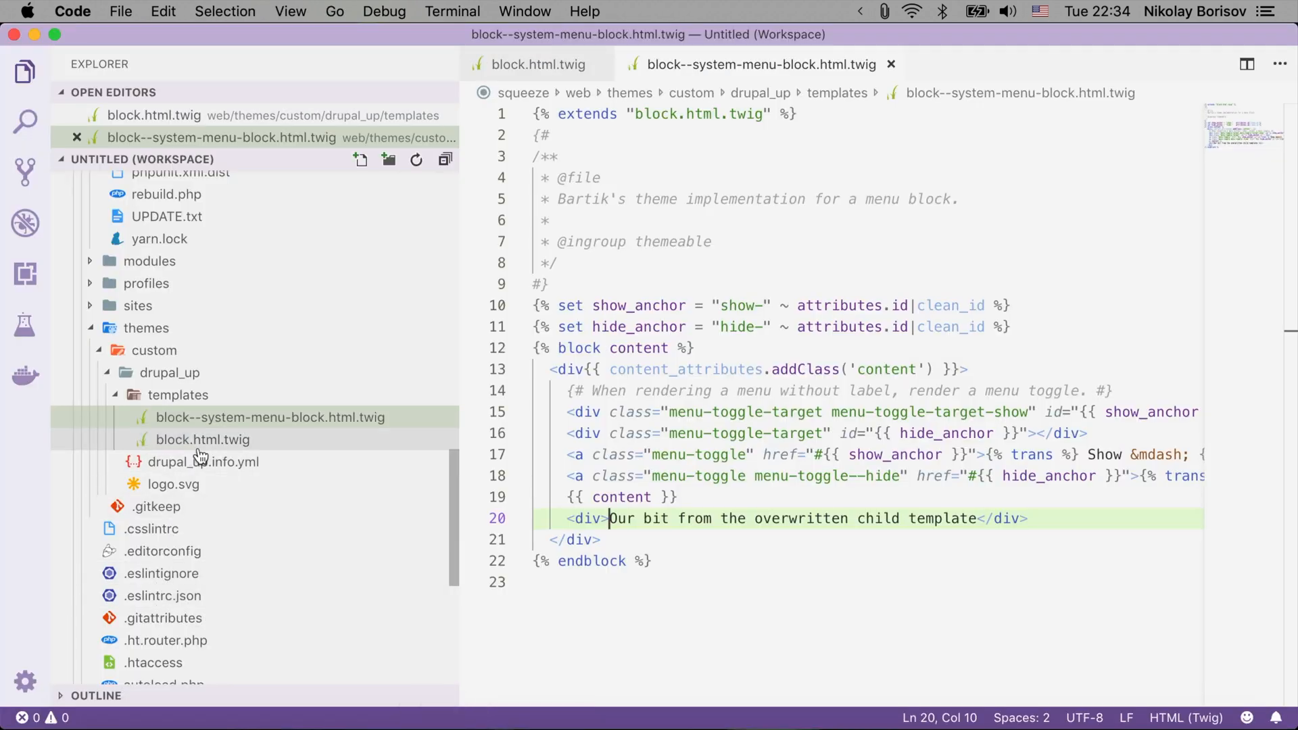
{"action": "mouse_move", "coordinate": [202, 439]}
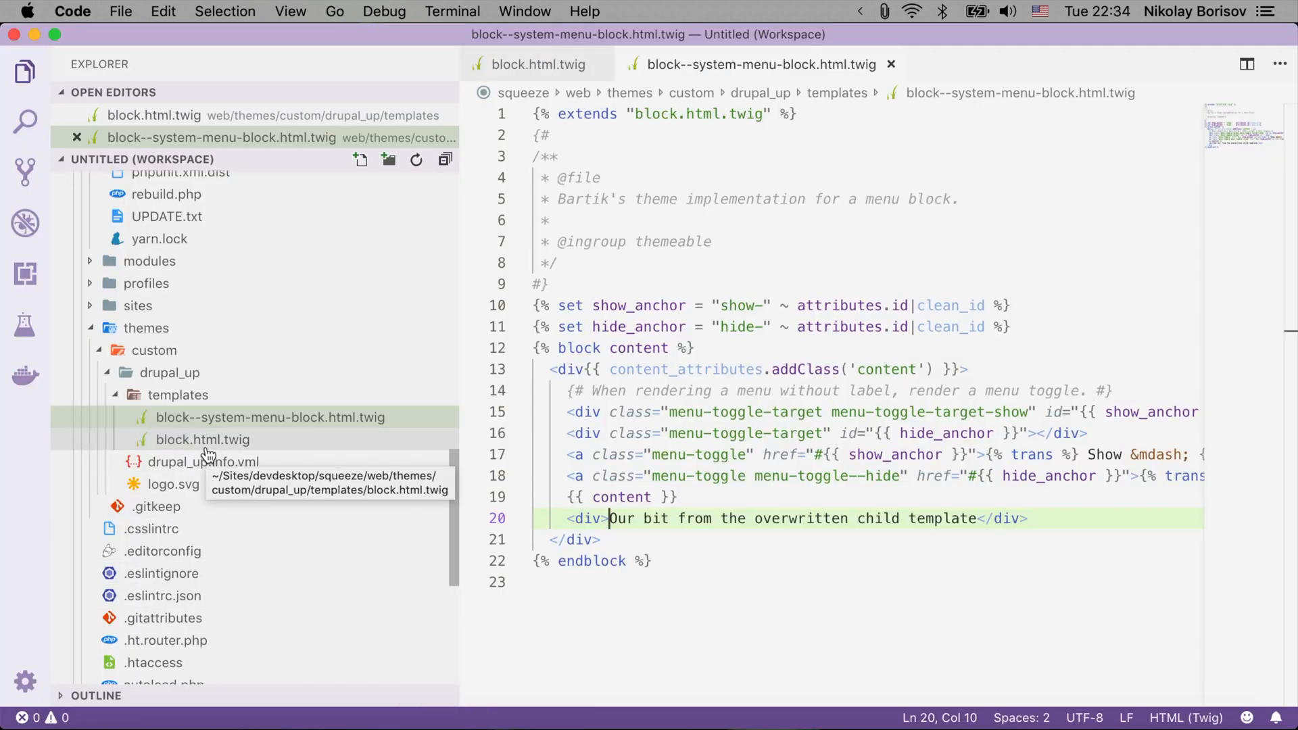
{"action": "left_click", "coordinate": [203, 439]}
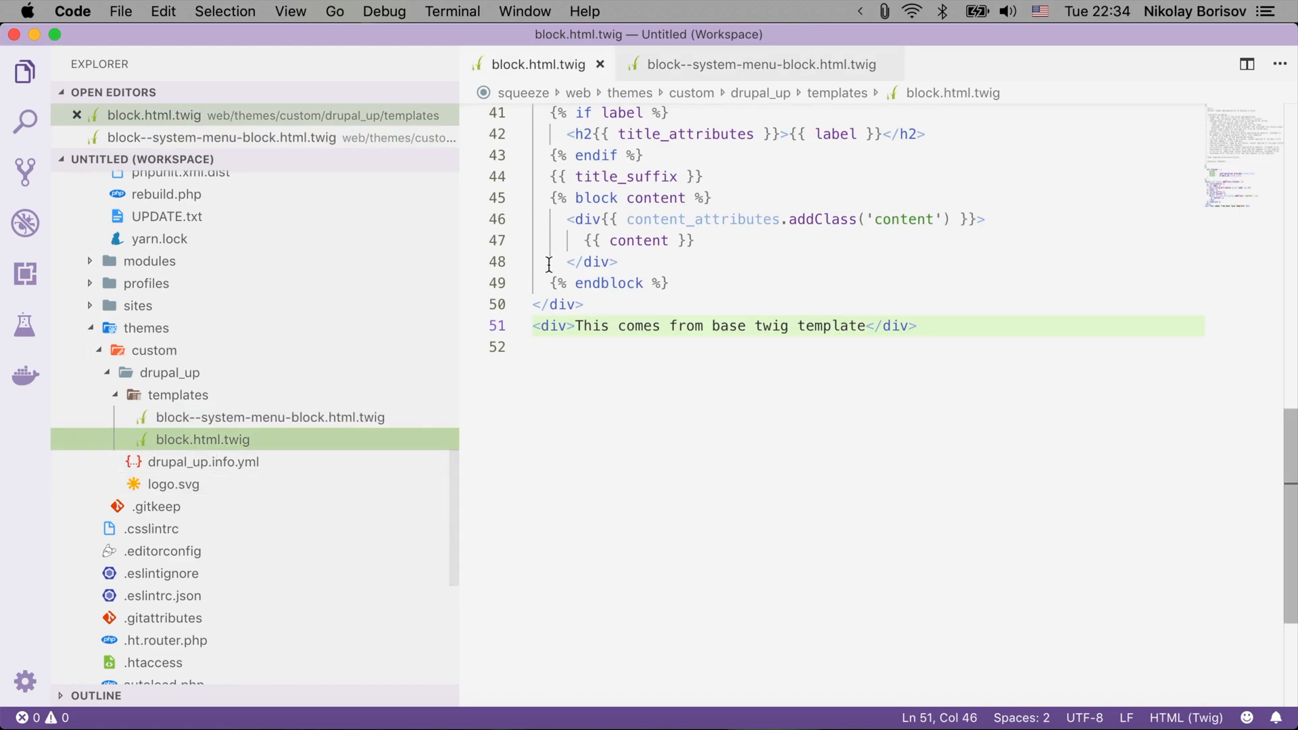
{"action": "scroll", "scroll_direction": "up", "scroll_amount": 3}
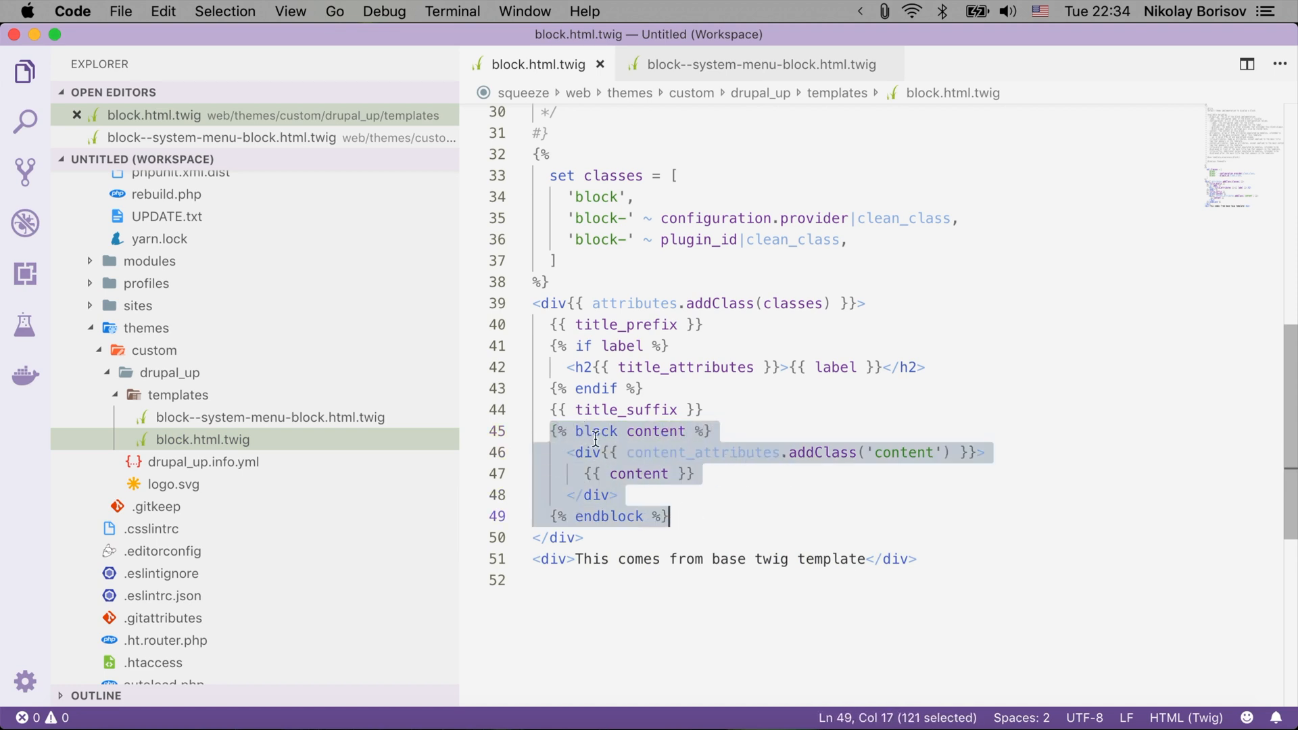
{"action": "mouse_move", "coordinate": [623, 434]}
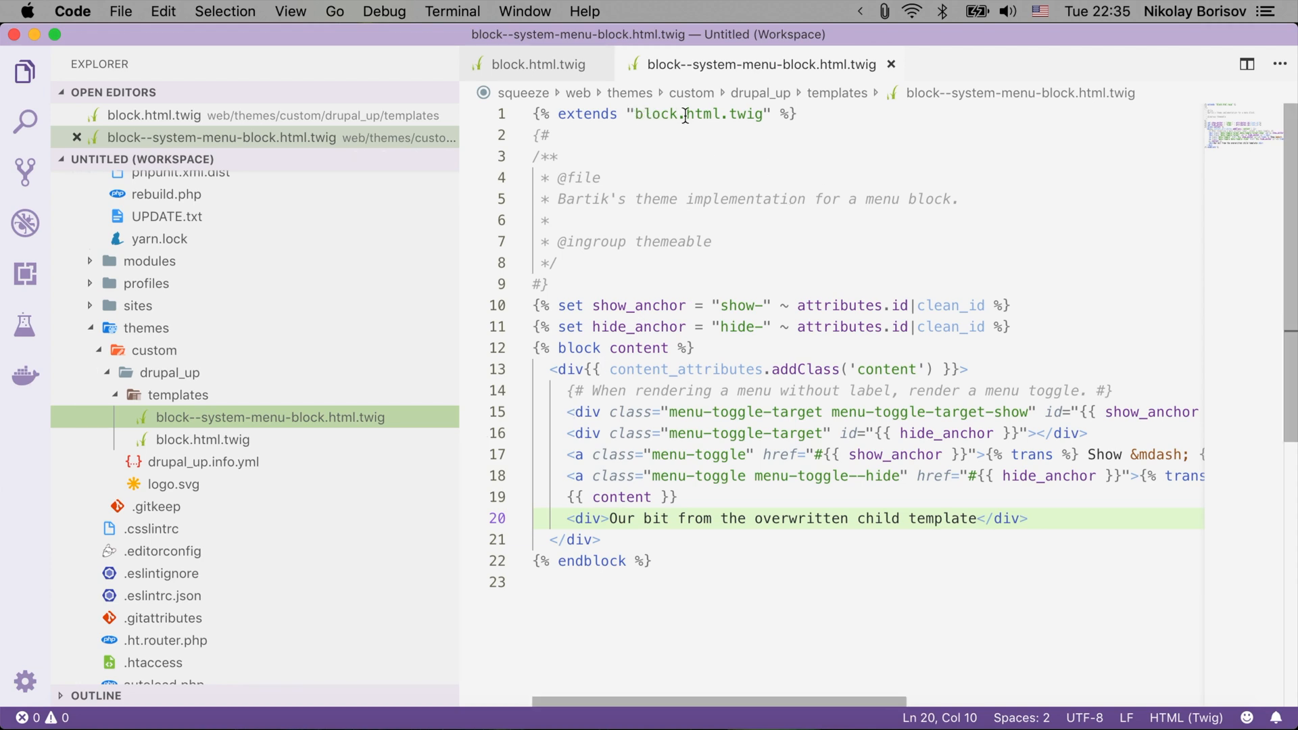
{"action": "mouse_move", "coordinate": [614, 368]}
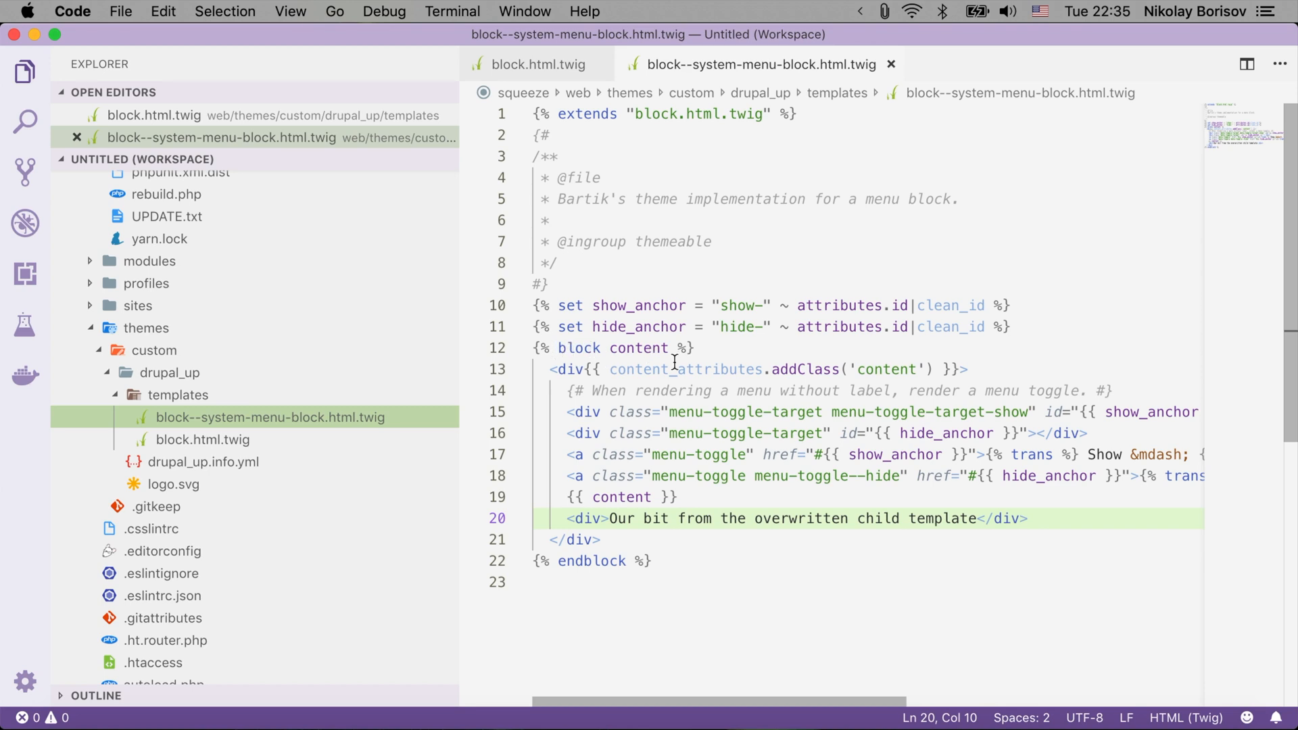
{"action": "mouse_move", "coordinate": [663, 409]}
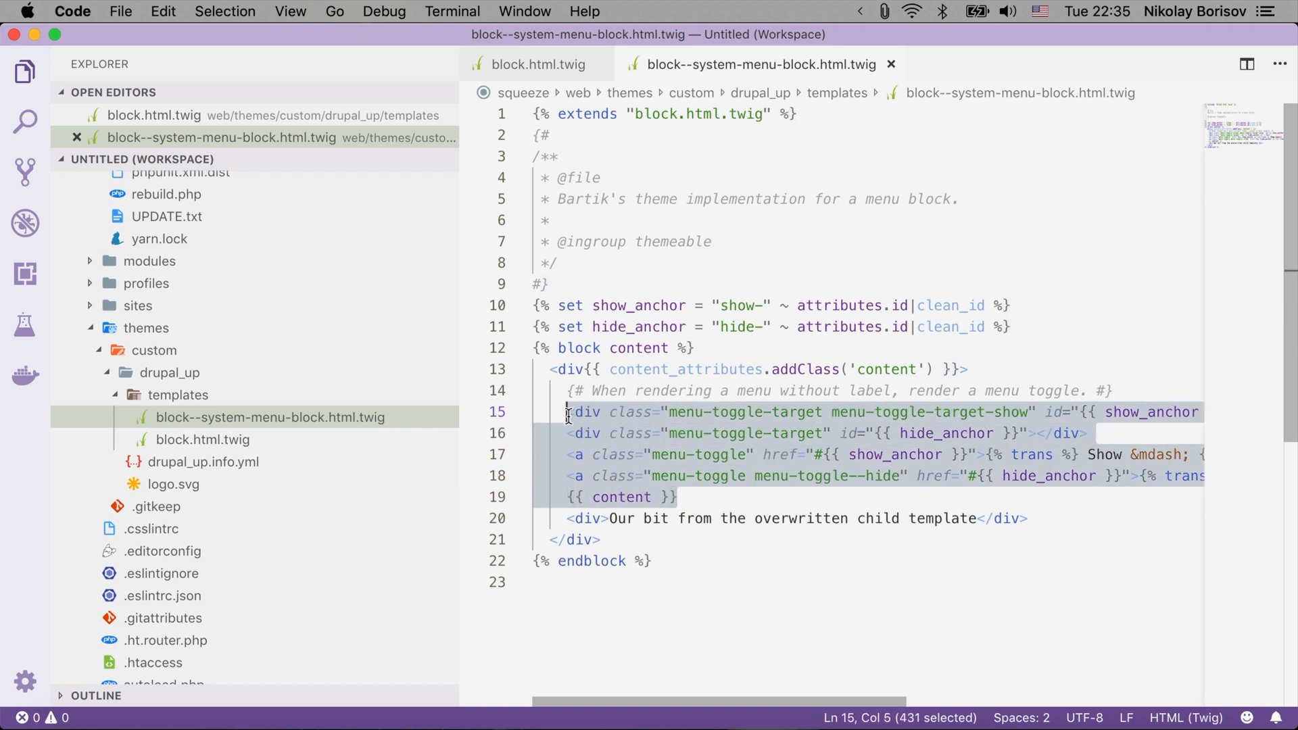
Replace the child template's copied menu toggle markup with {{ parent() }} and view block.html.twig.
{"action": "type", "text": "{{ parent() }}"}
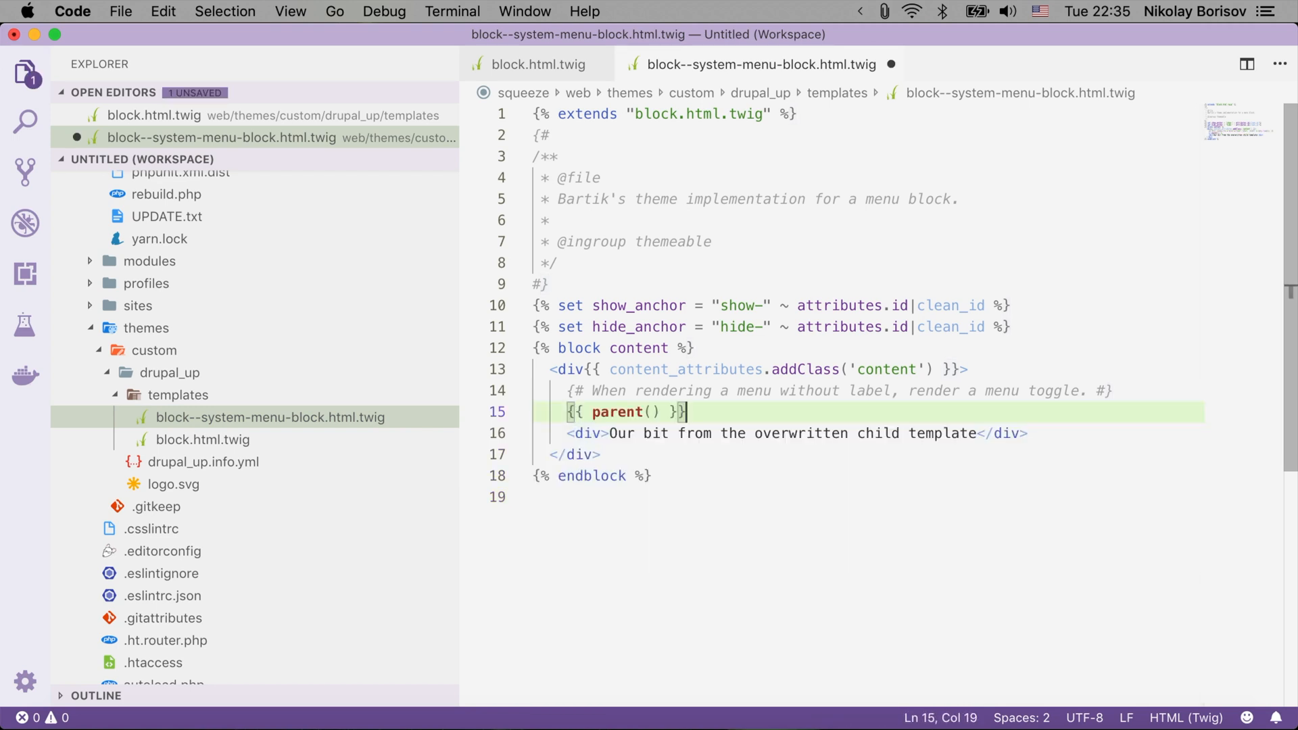
{"action": "mouse_move", "coordinate": [650, 441]}
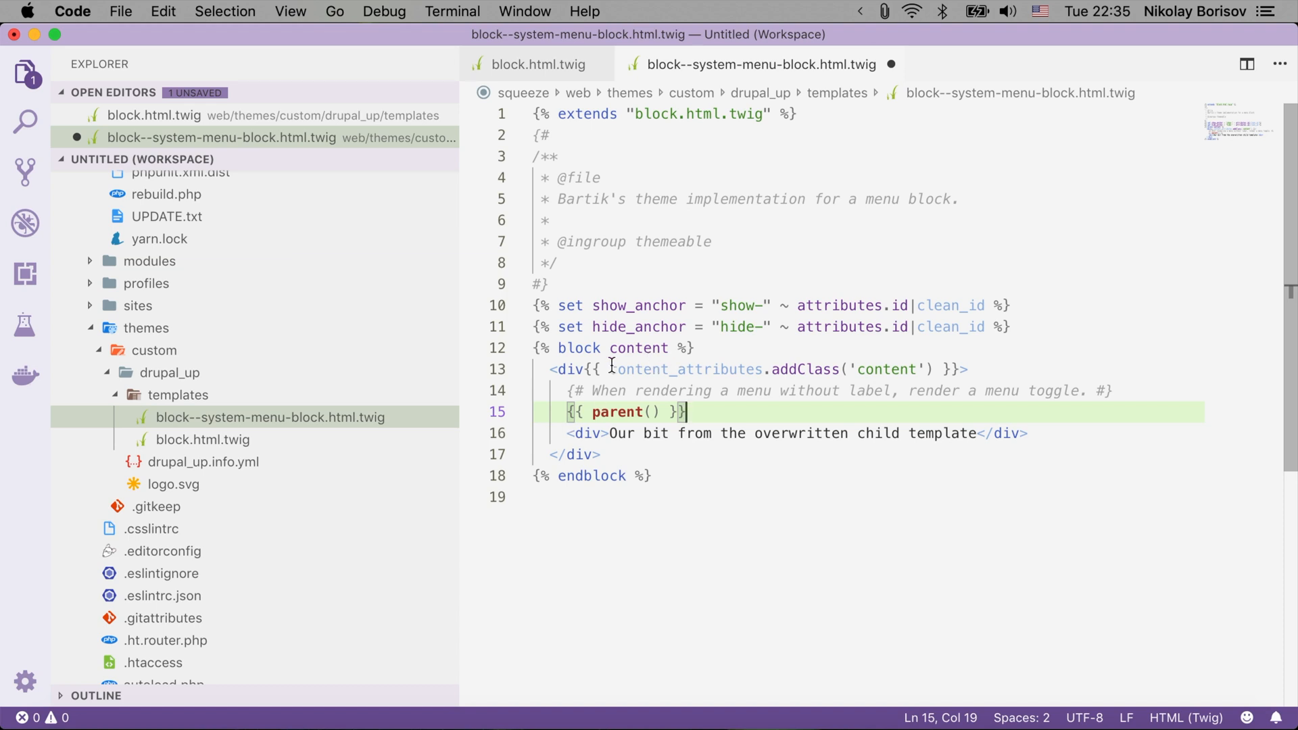
{"action": "mouse_move", "coordinate": [709, 121]}
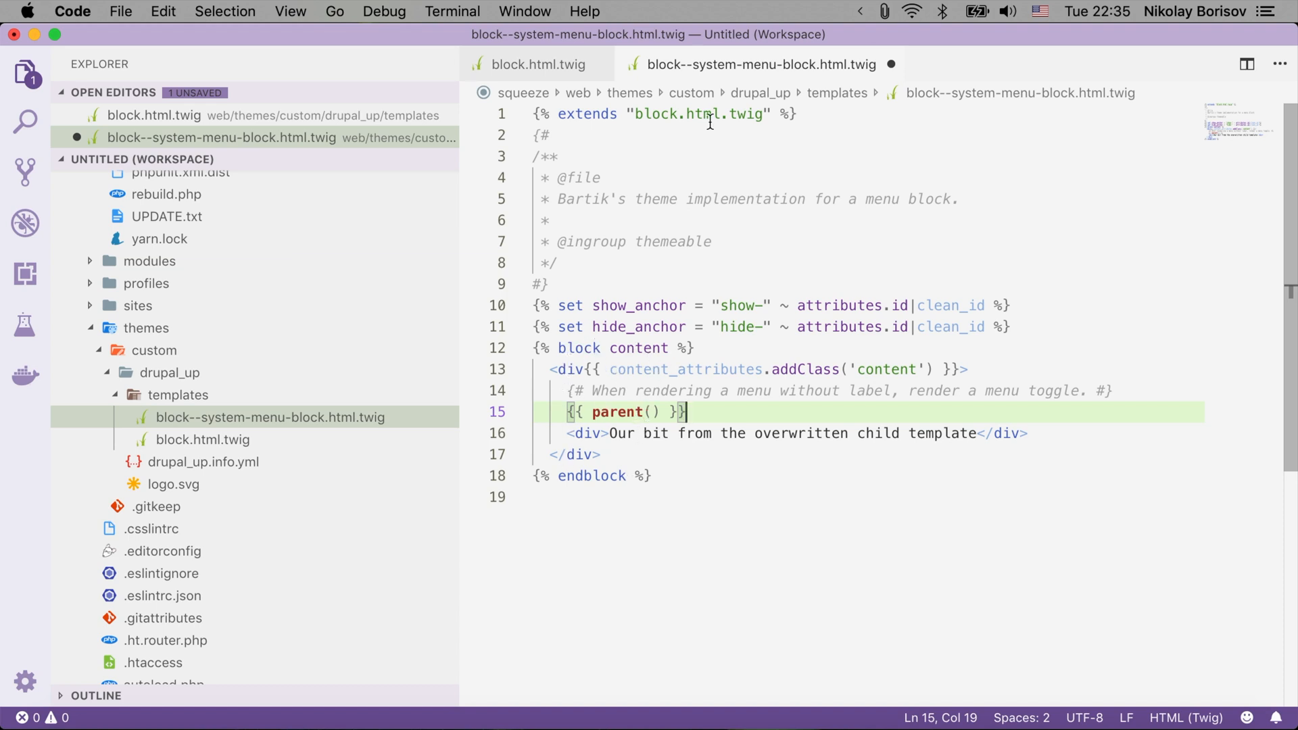
{"action": "mouse_move", "coordinate": [536, 65]}
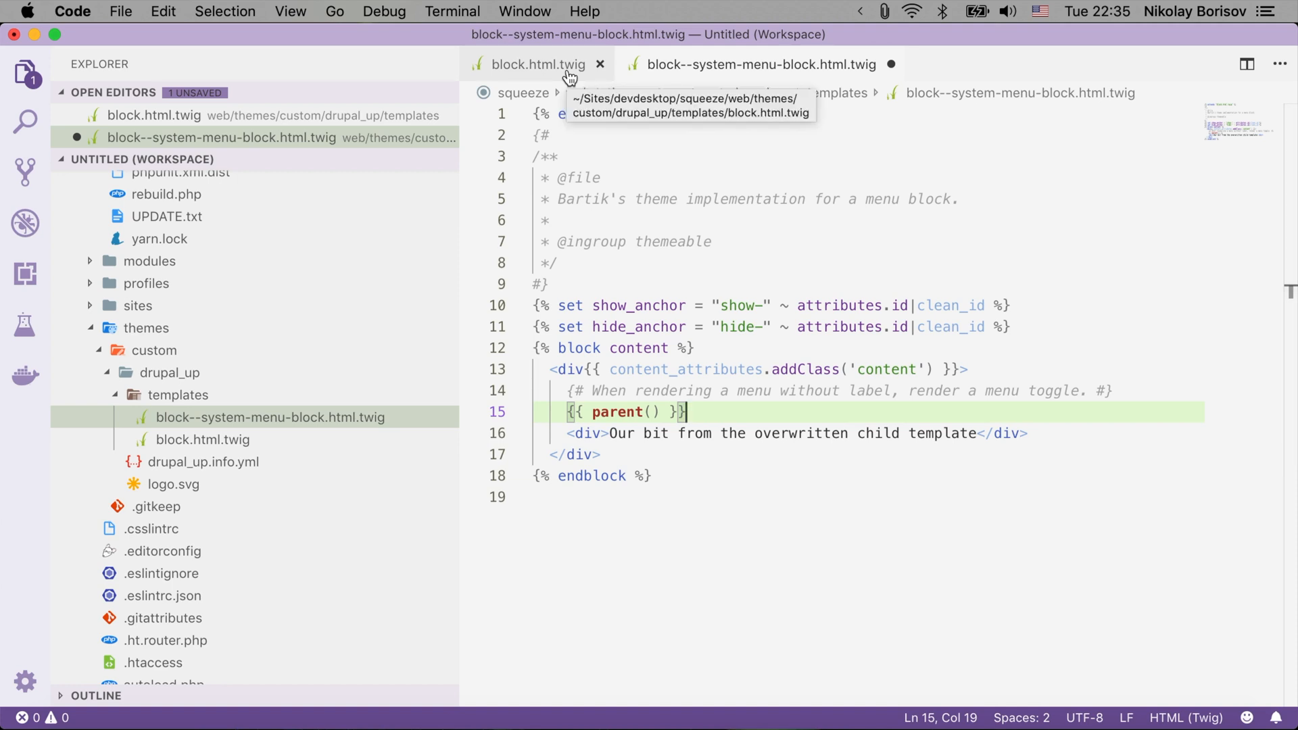
{"action": "left_click", "coordinate": [536, 64]}
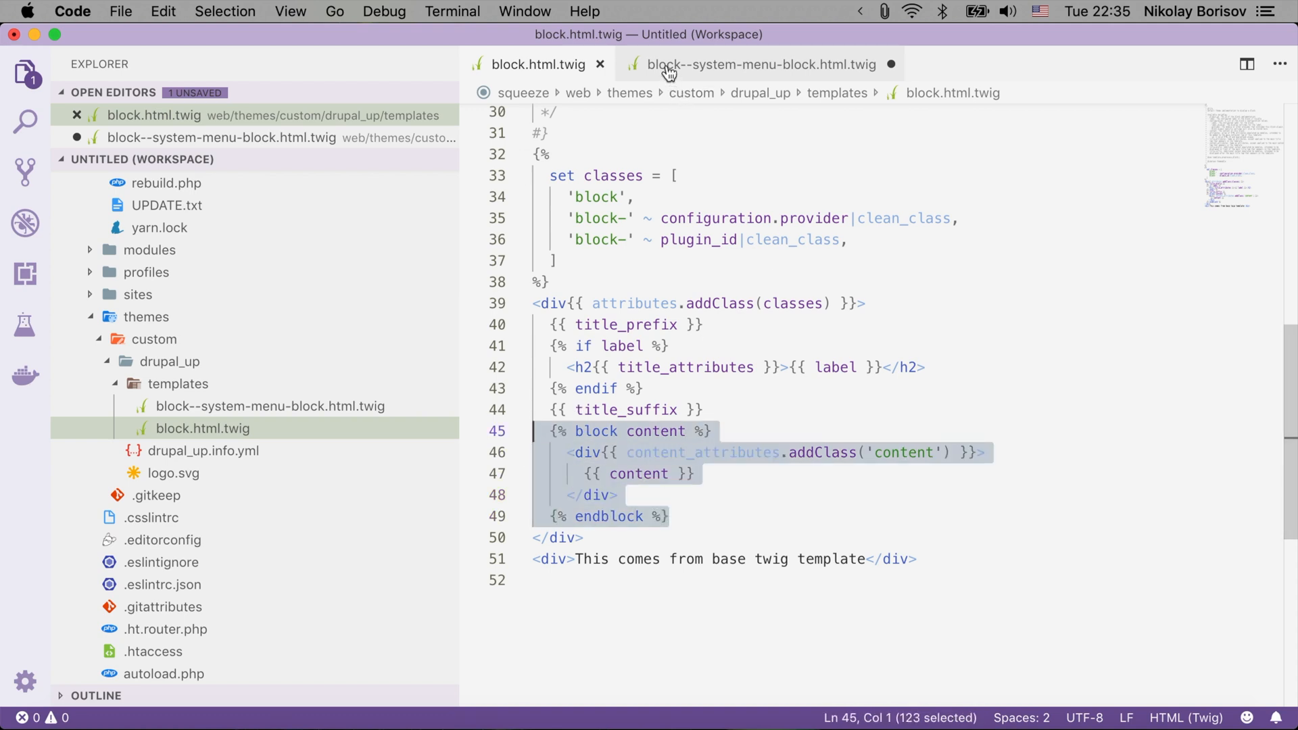
Add <div>Parent content that stays.</div> inside the base template's content block.
{"action": "left_click", "coordinate": [749, 65]}
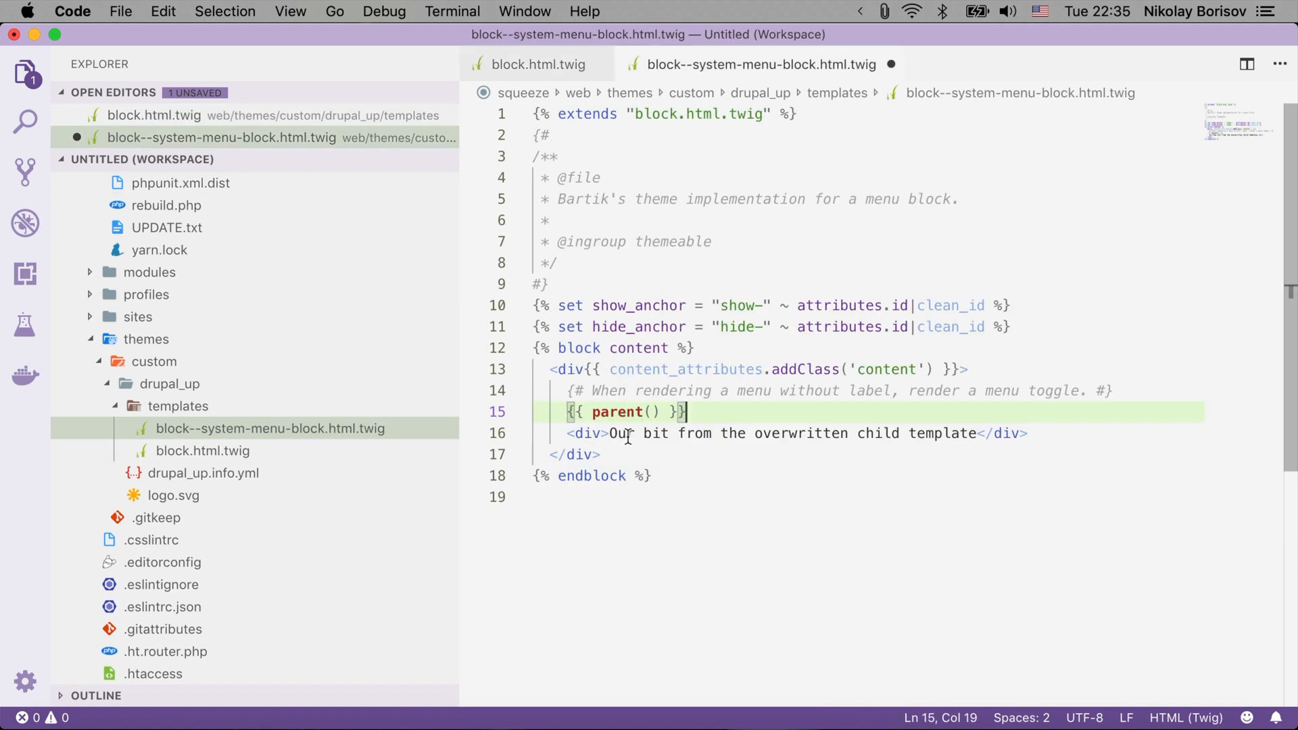
{"action": "mouse_move", "coordinate": [535, 347]}
{"action": "type", "text": "<div>P"}
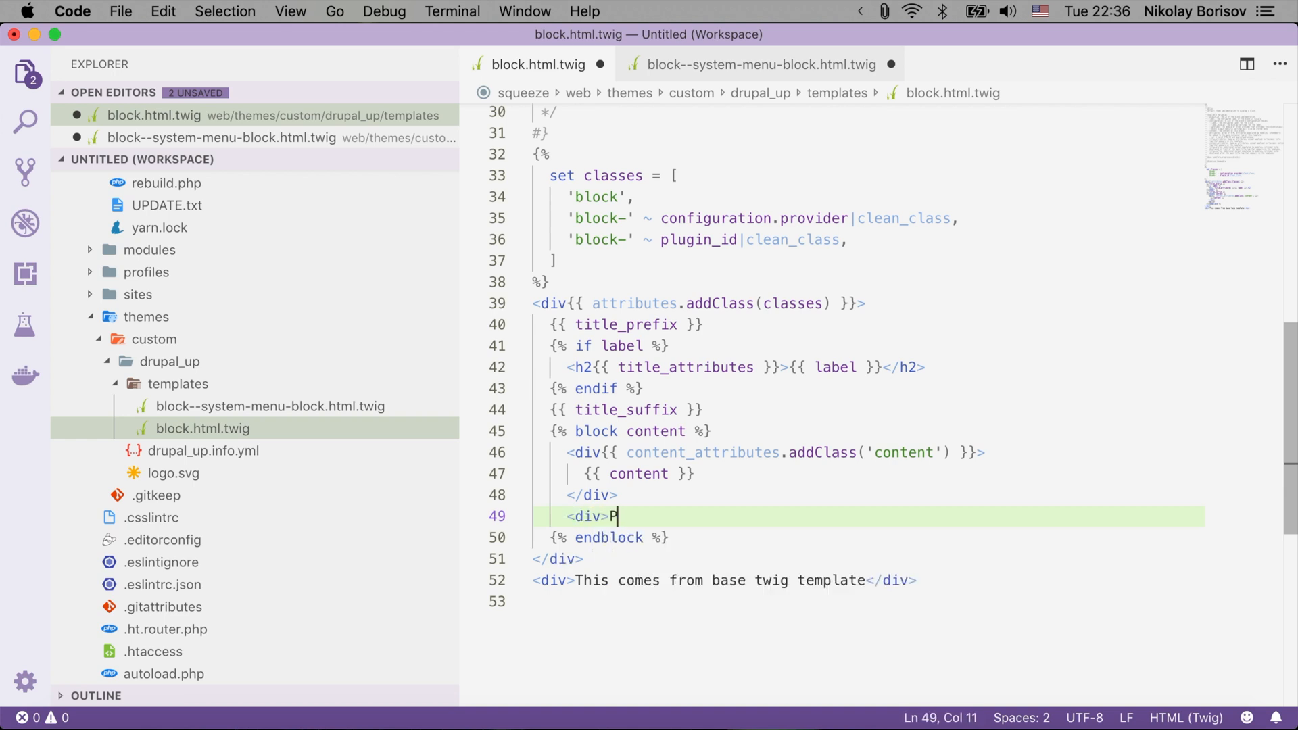
{"action": "type", "text": "arent content that s"}
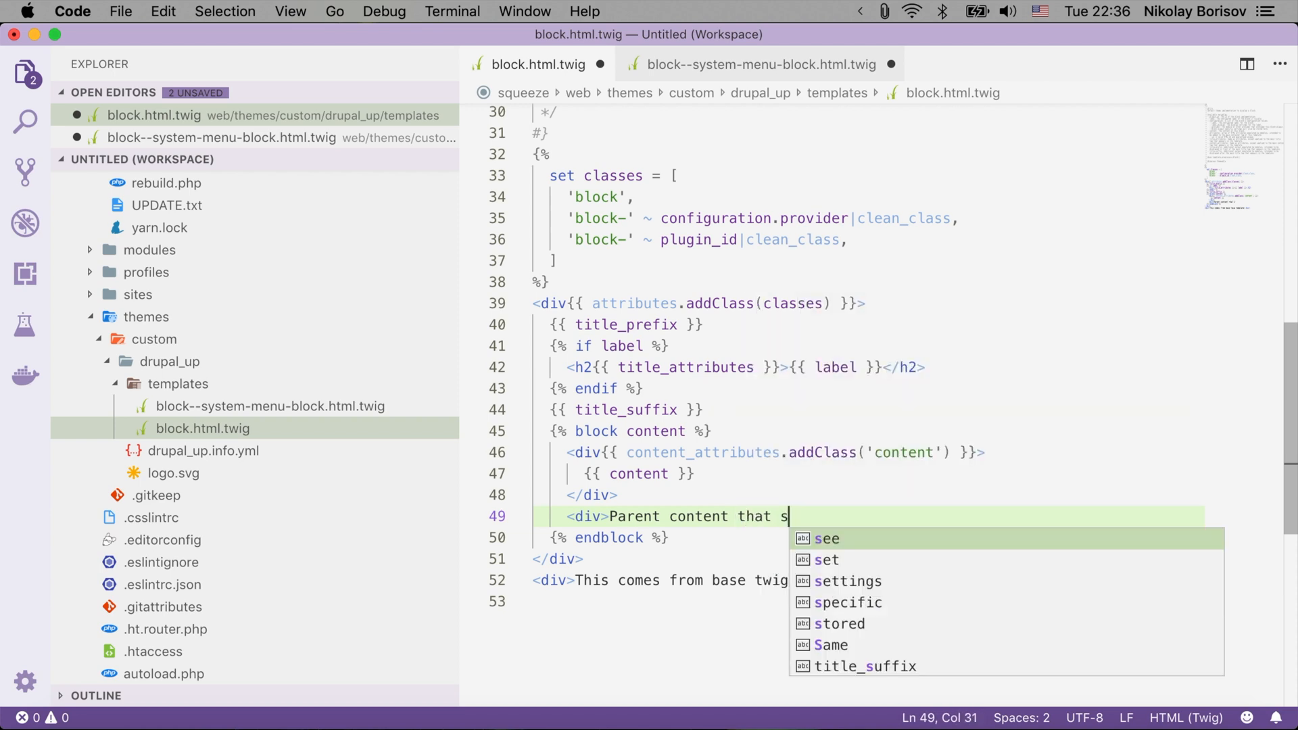
{"action": "type", "text": "tays.</"}
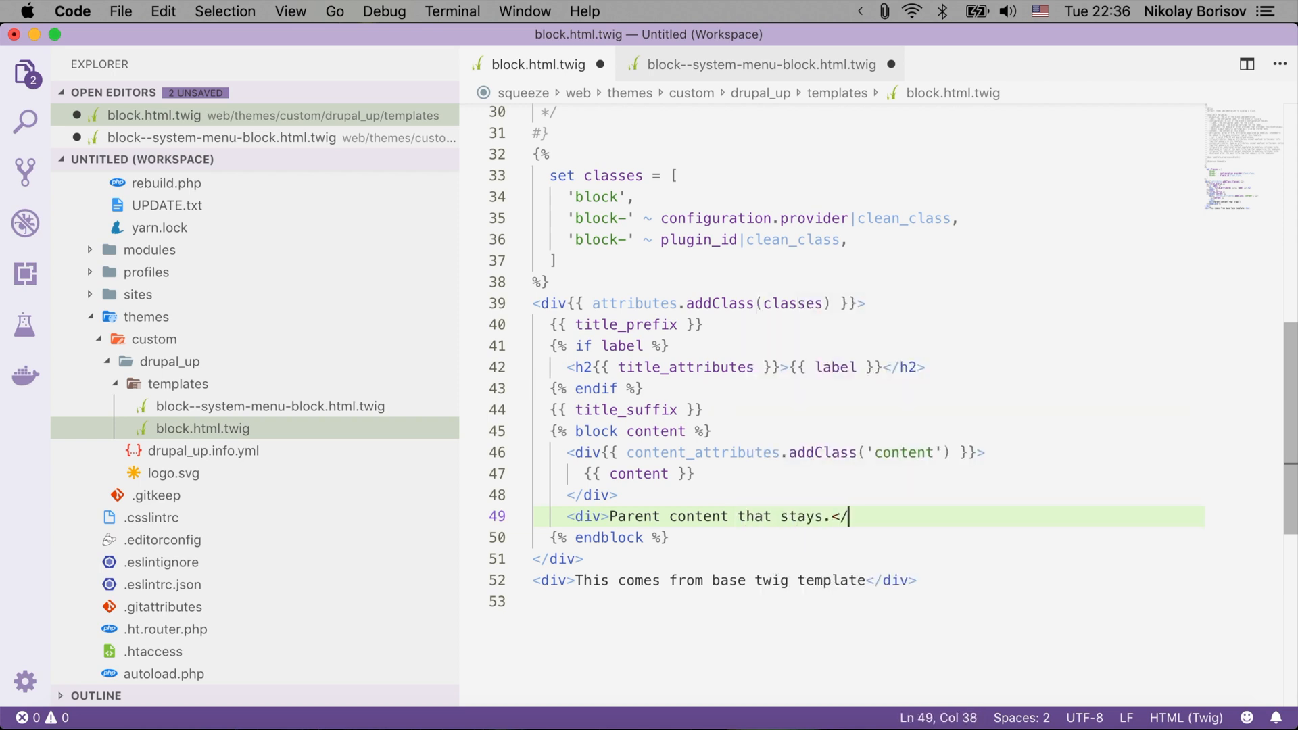
{"action": "type", "text": "div>"}
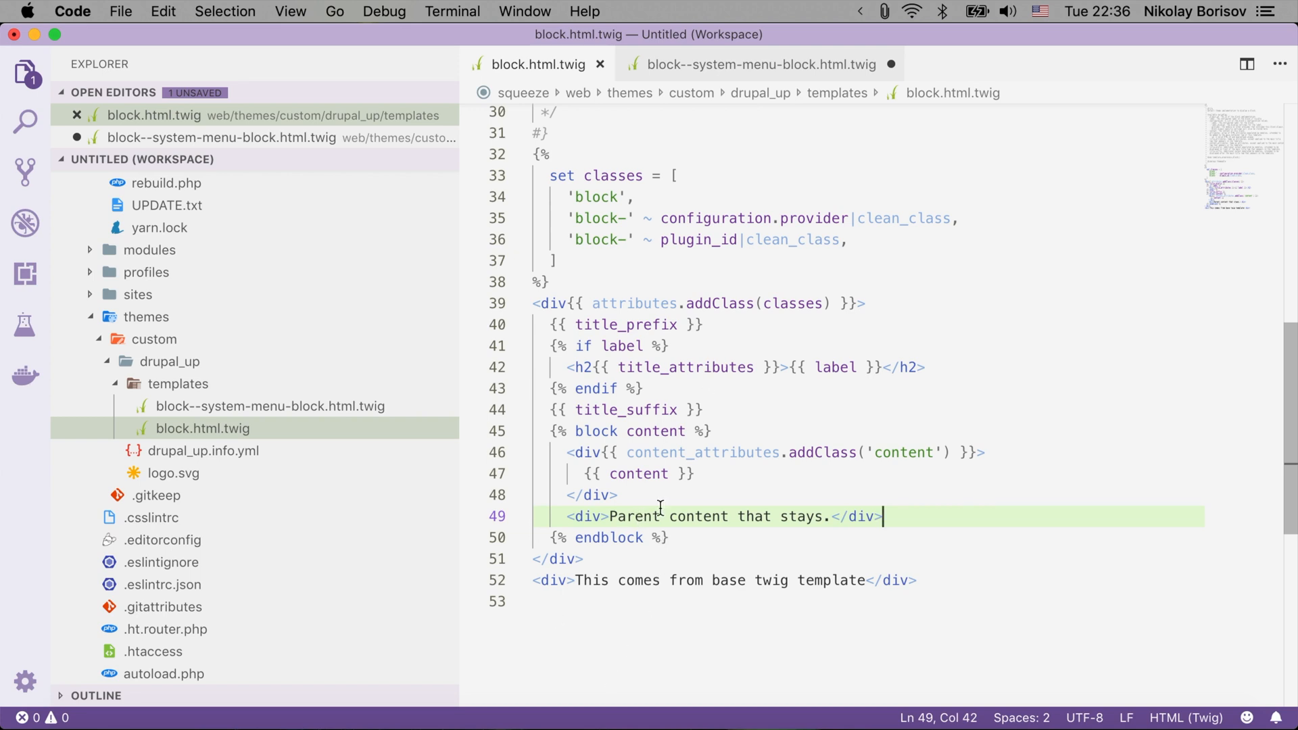
Save both the base block.html.twig and the child menu-block template.
{"action": "left_click", "coordinate": [759, 63]}
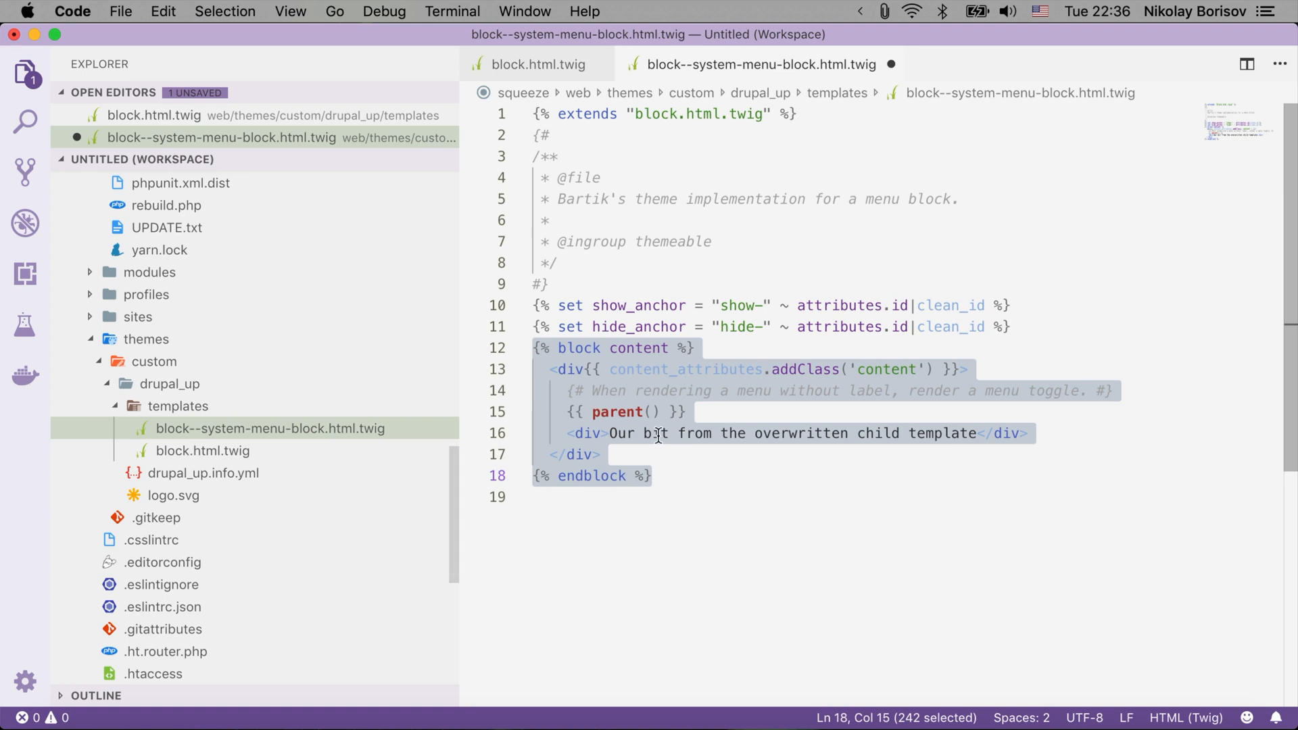
{"action": "left_click", "coordinate": [580, 412]}
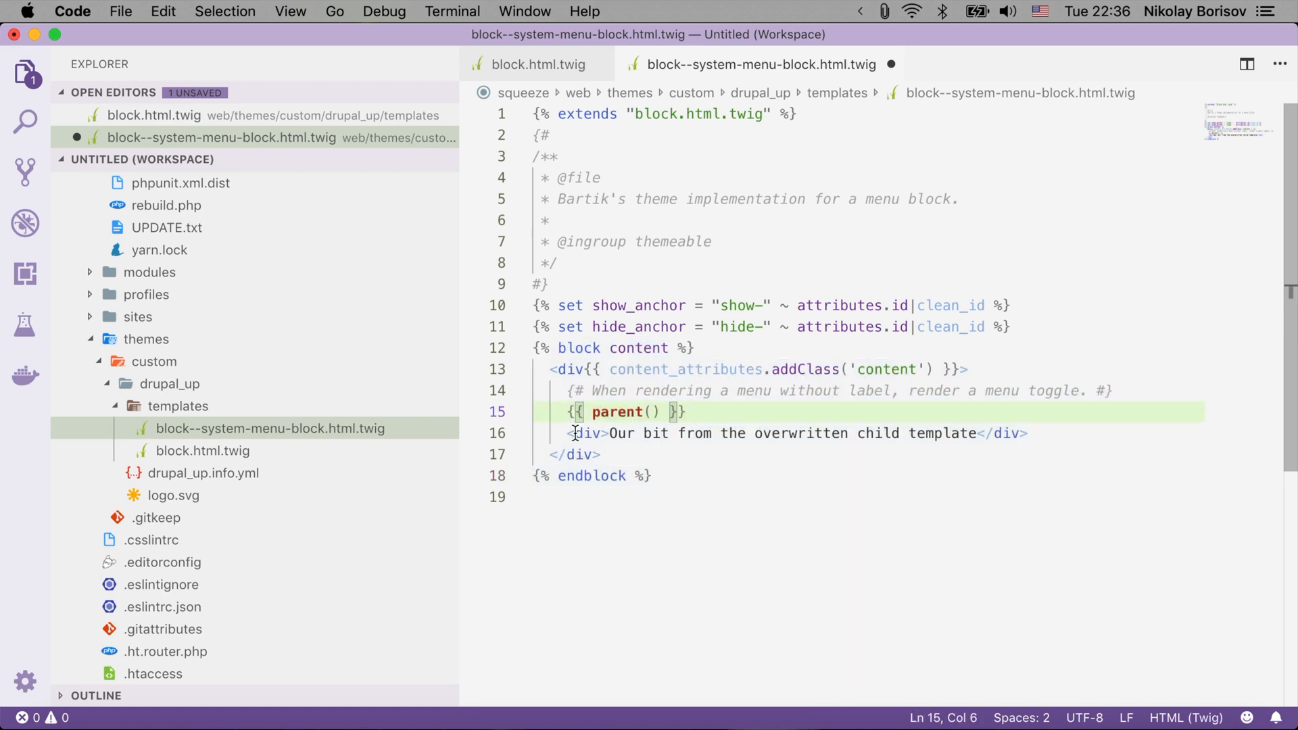
{"action": "mouse_move", "coordinate": [719, 431]}
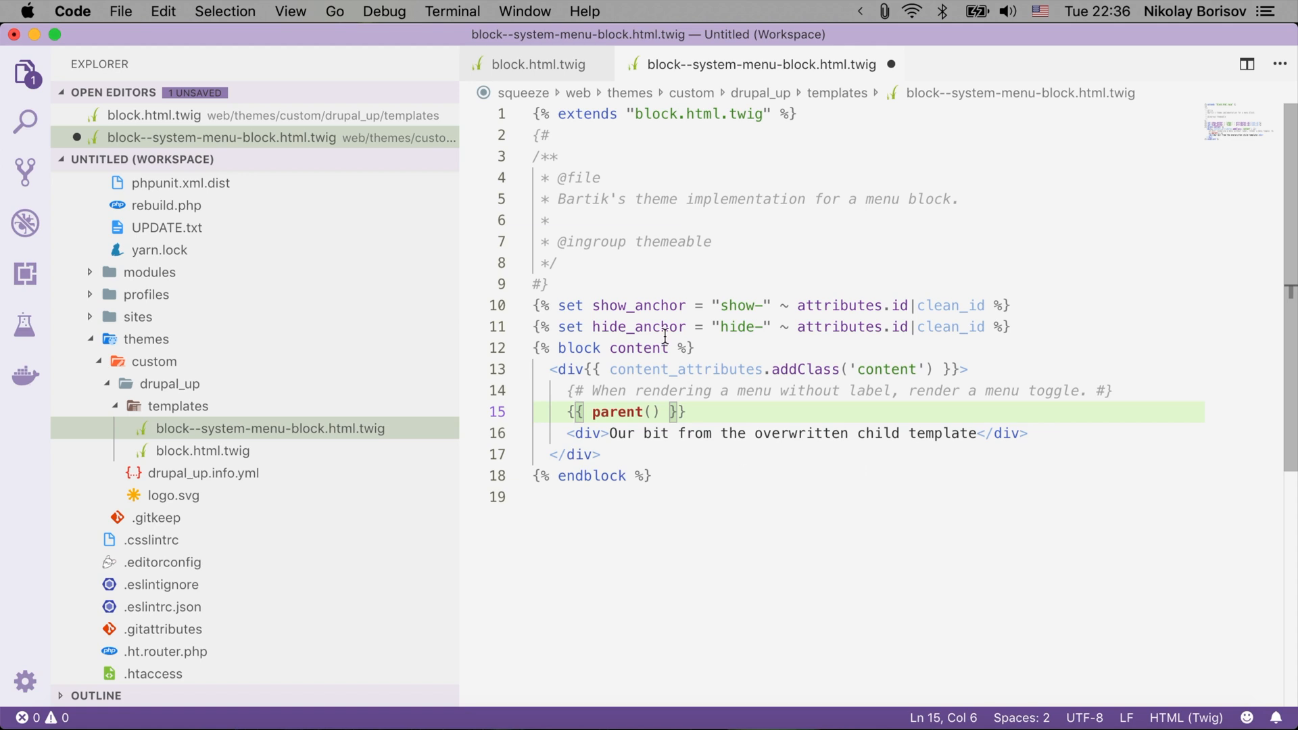
{"action": "mouse_move", "coordinate": [701, 390]}
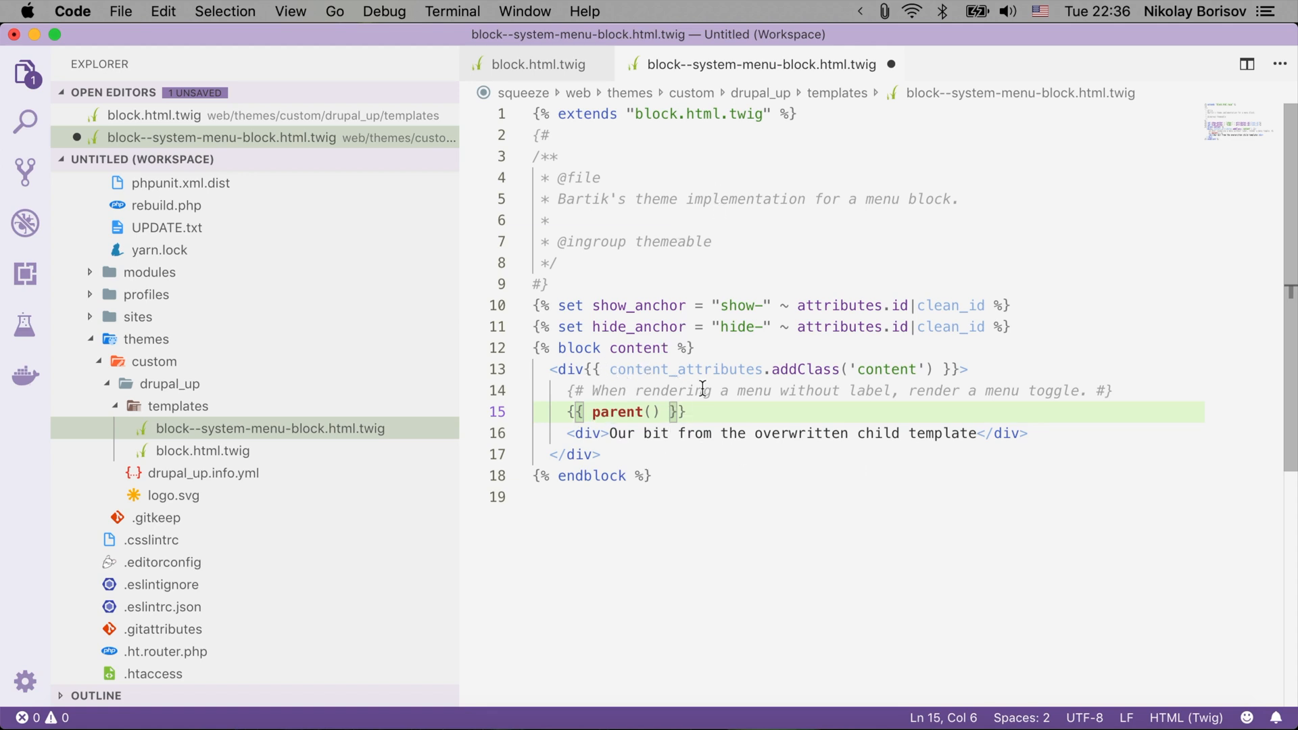
{"action": "left_click", "coordinate": [537, 65]}
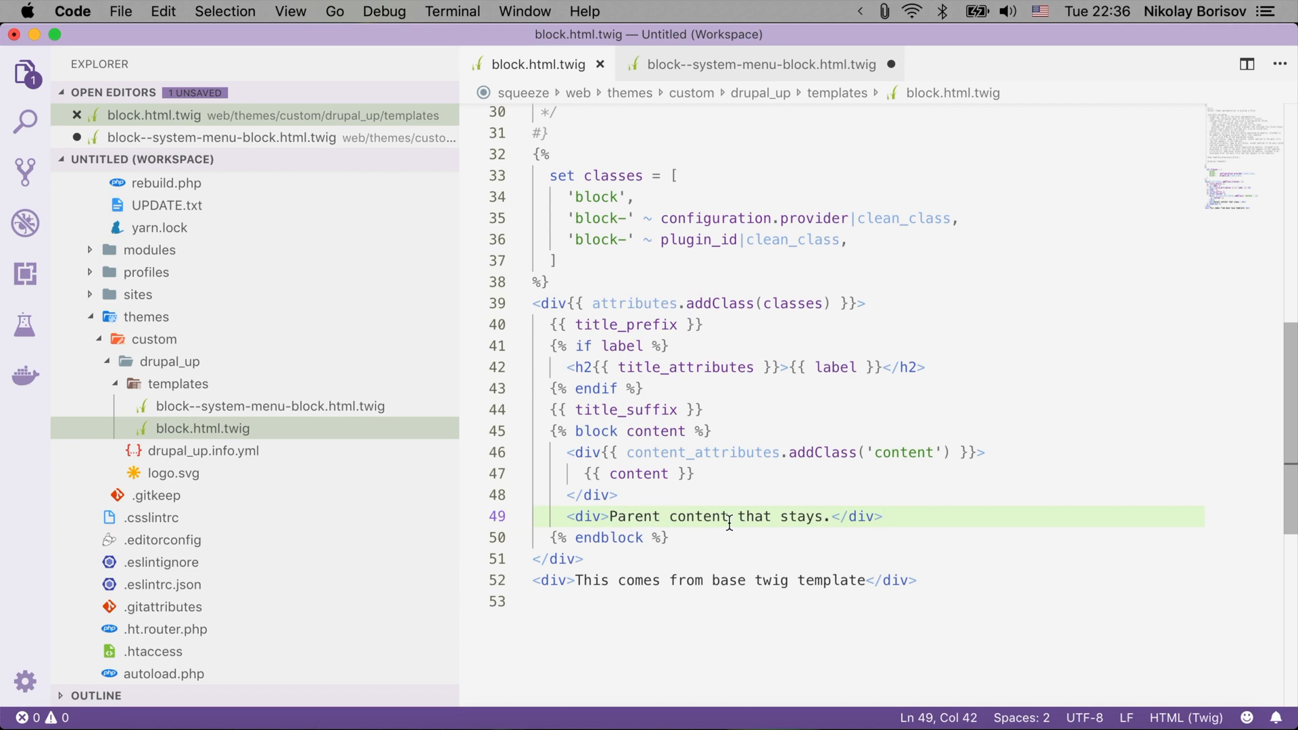
{"action": "mouse_move", "coordinate": [760, 65]}
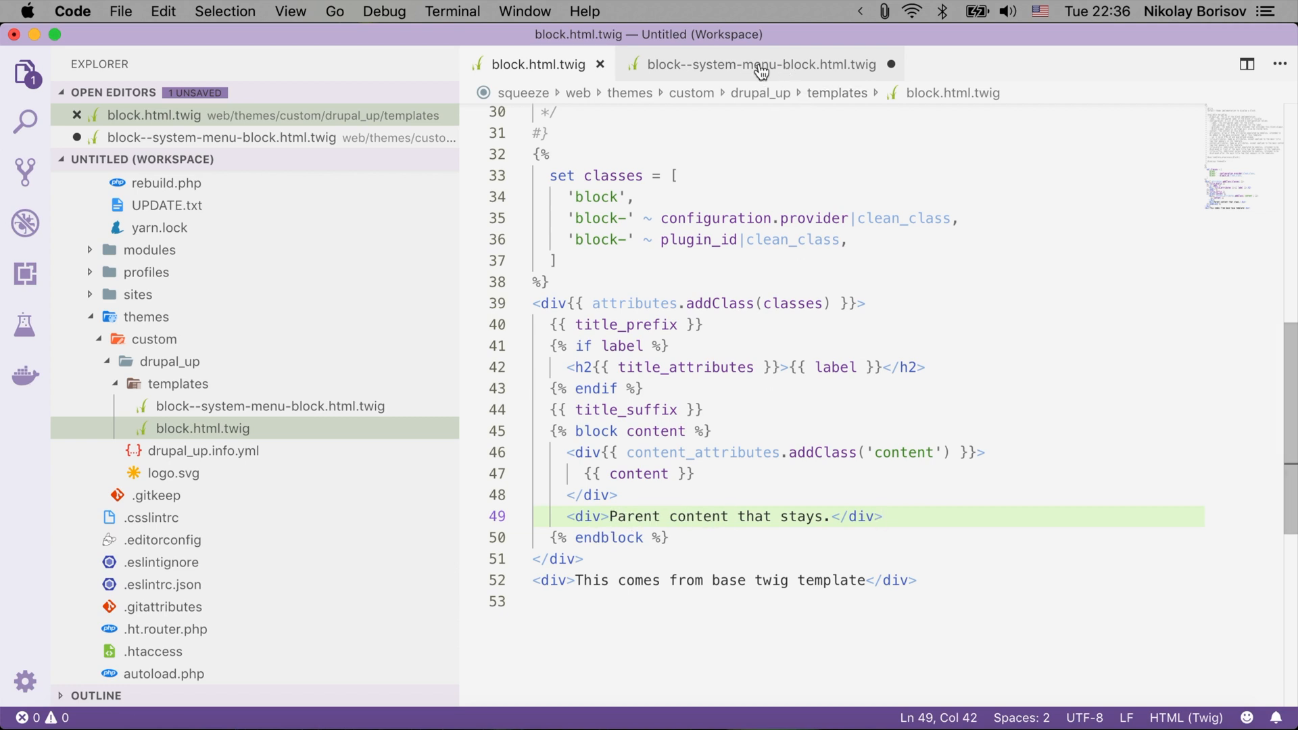
{"action": "left_click", "coordinate": [757, 65]}
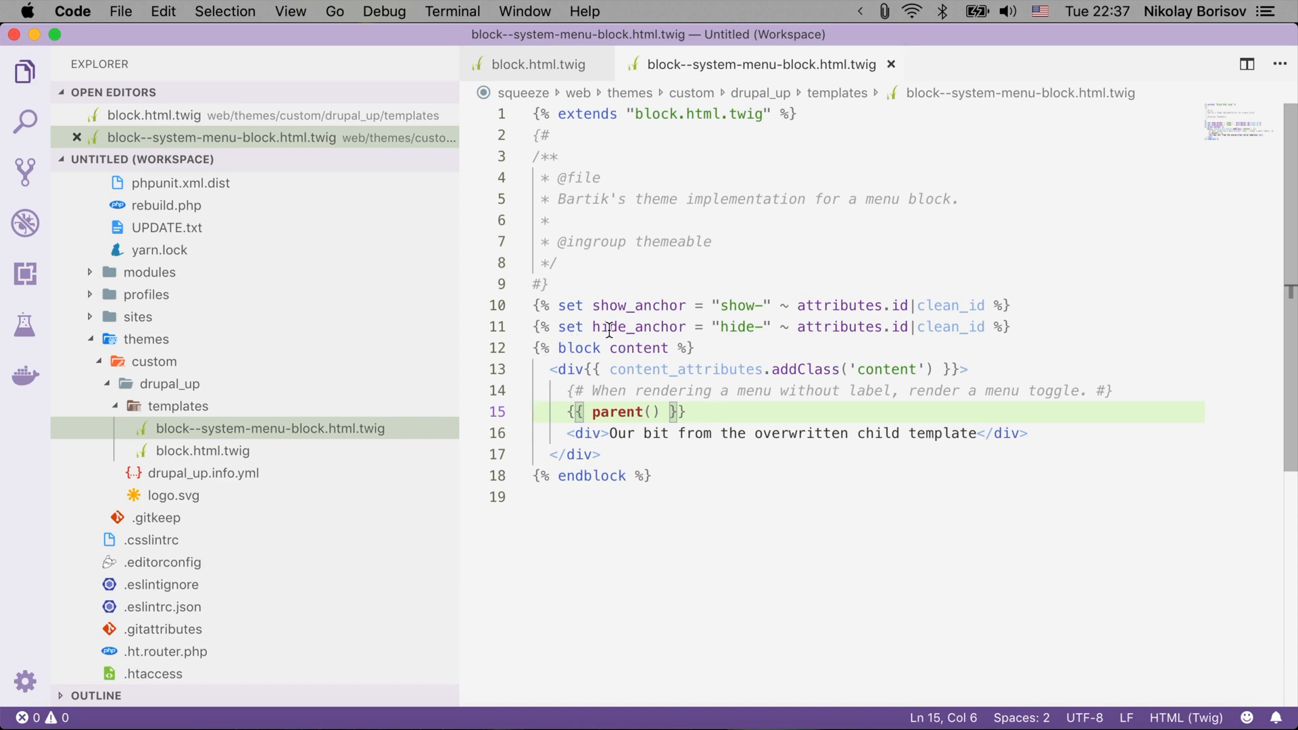
{"action": "mouse_move", "coordinate": [641, 453]}
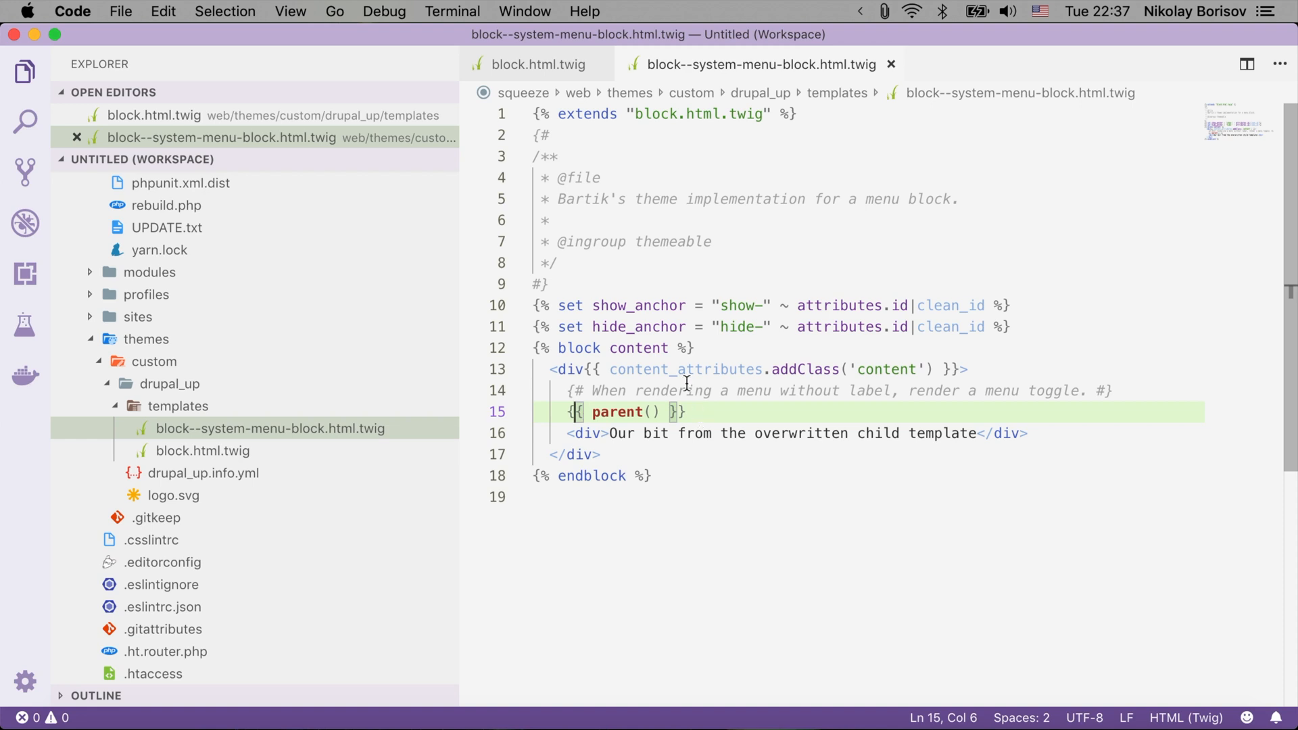
Clear Drupal caches on the Home tab and scroll to see 'Parent content that stays.'.
{"action": "left_click", "coordinate": [81, 11]}
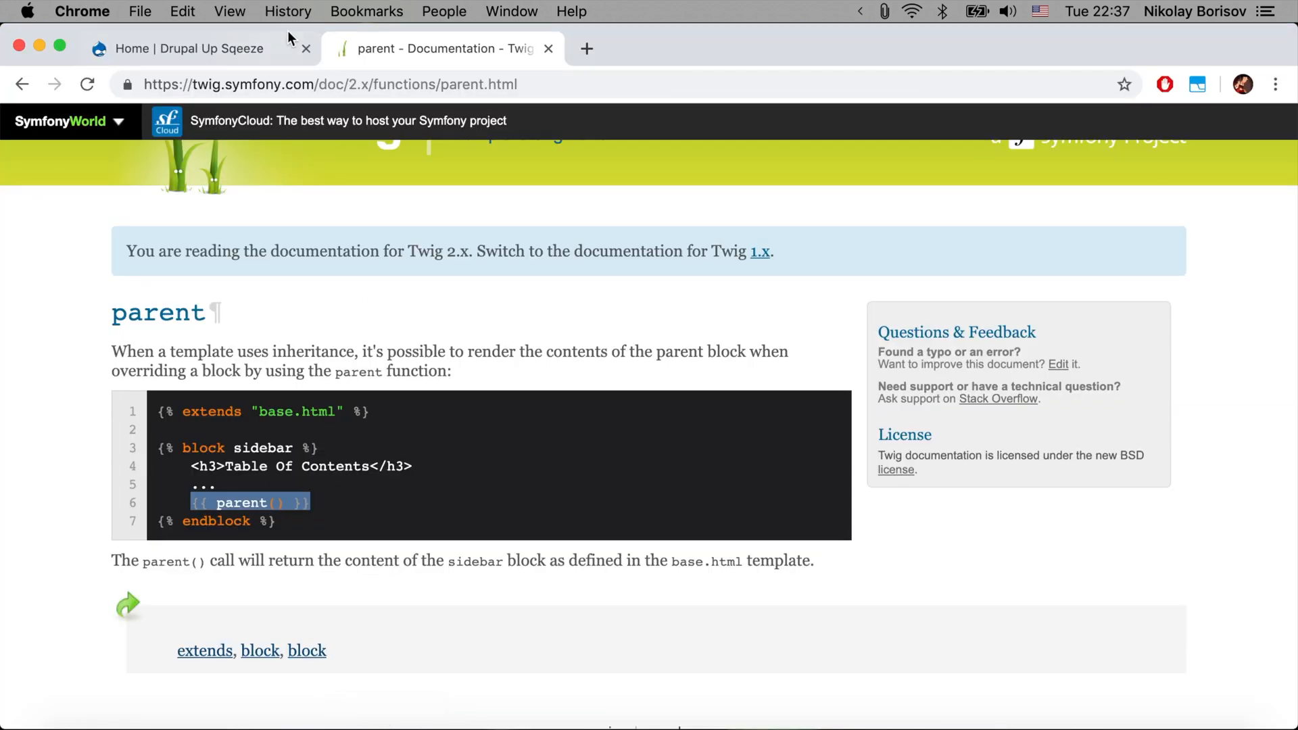
{"action": "left_click", "coordinate": [178, 48]}
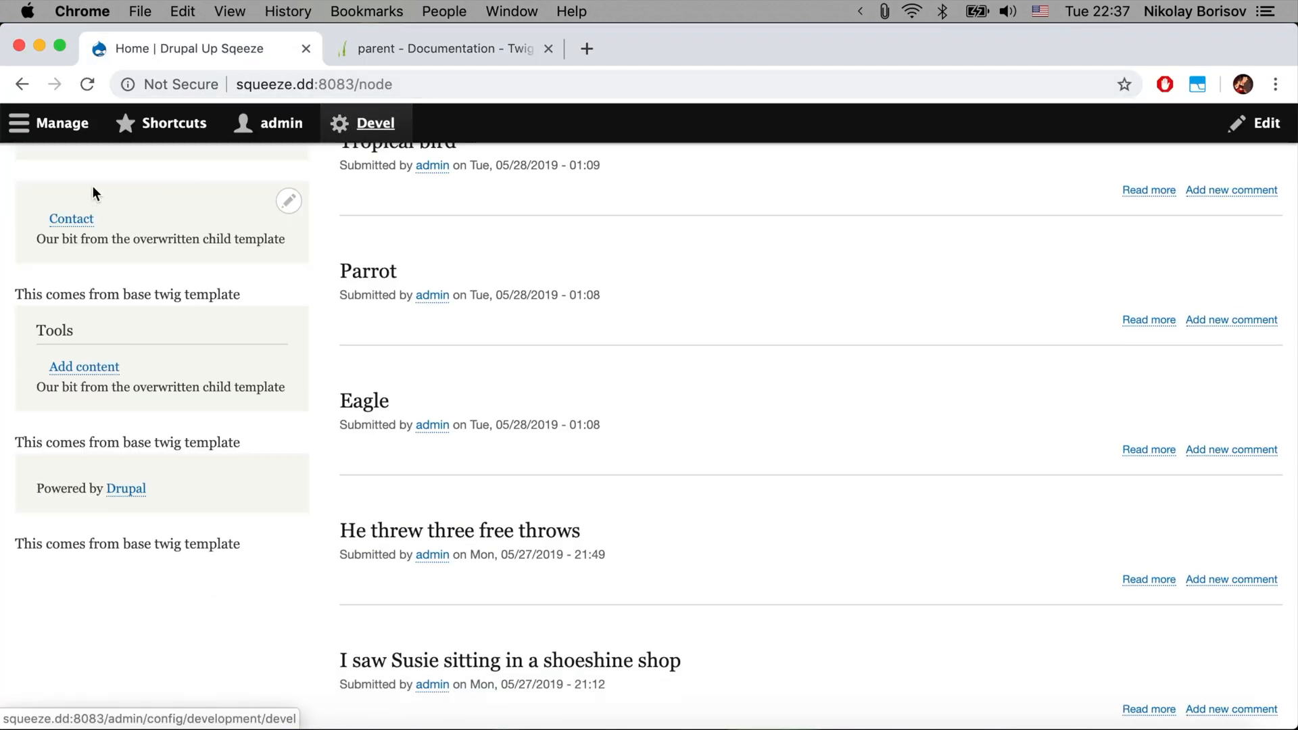
{"action": "left_click", "coordinate": [374, 122]}
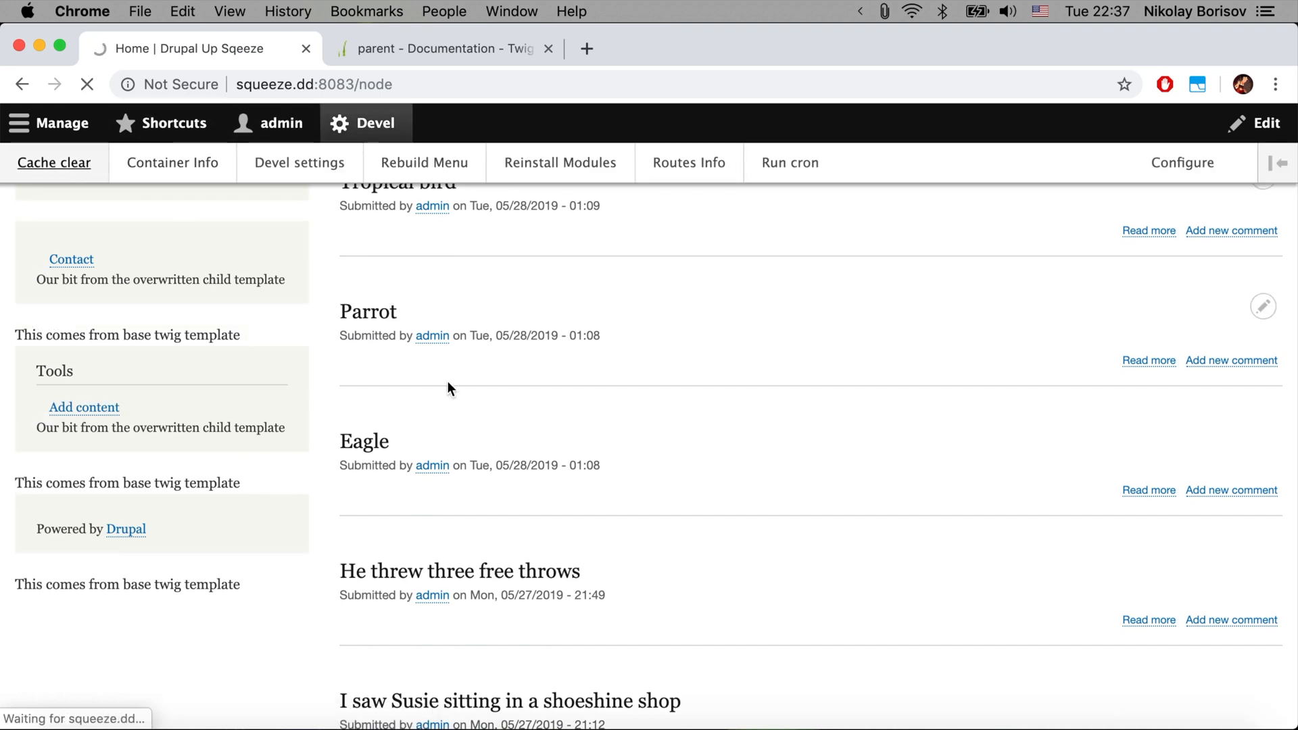
{"action": "mouse_move", "coordinate": [532, 519]}
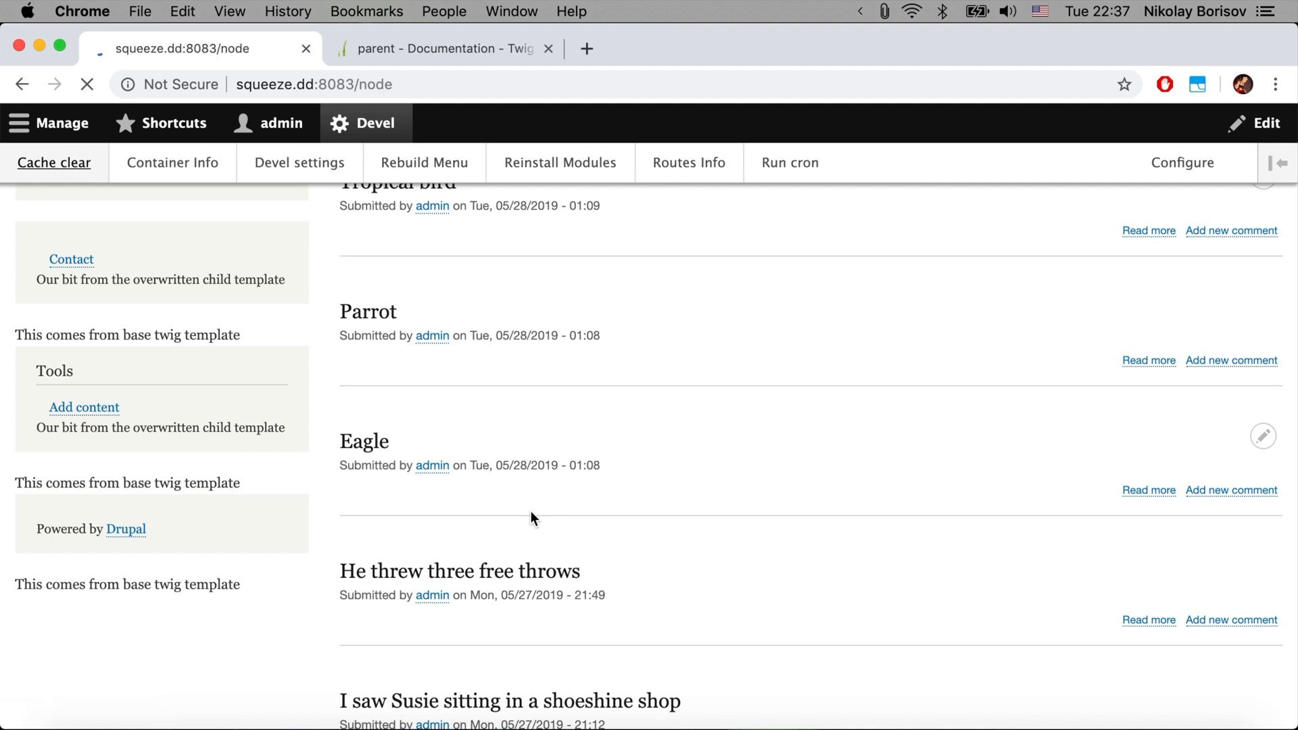
{"action": "left_click", "coordinate": [55, 163]}
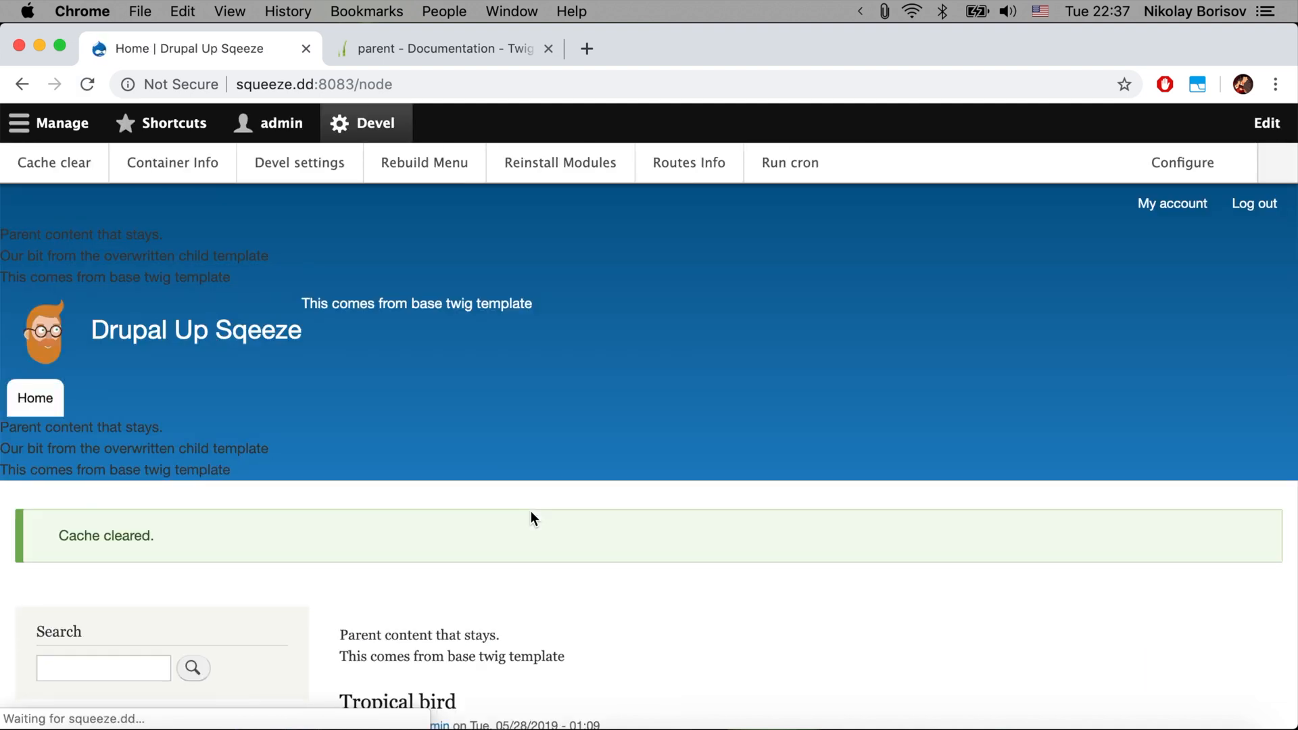
{"action": "scroll", "scroll_direction": "down", "scroll_amount": 3}
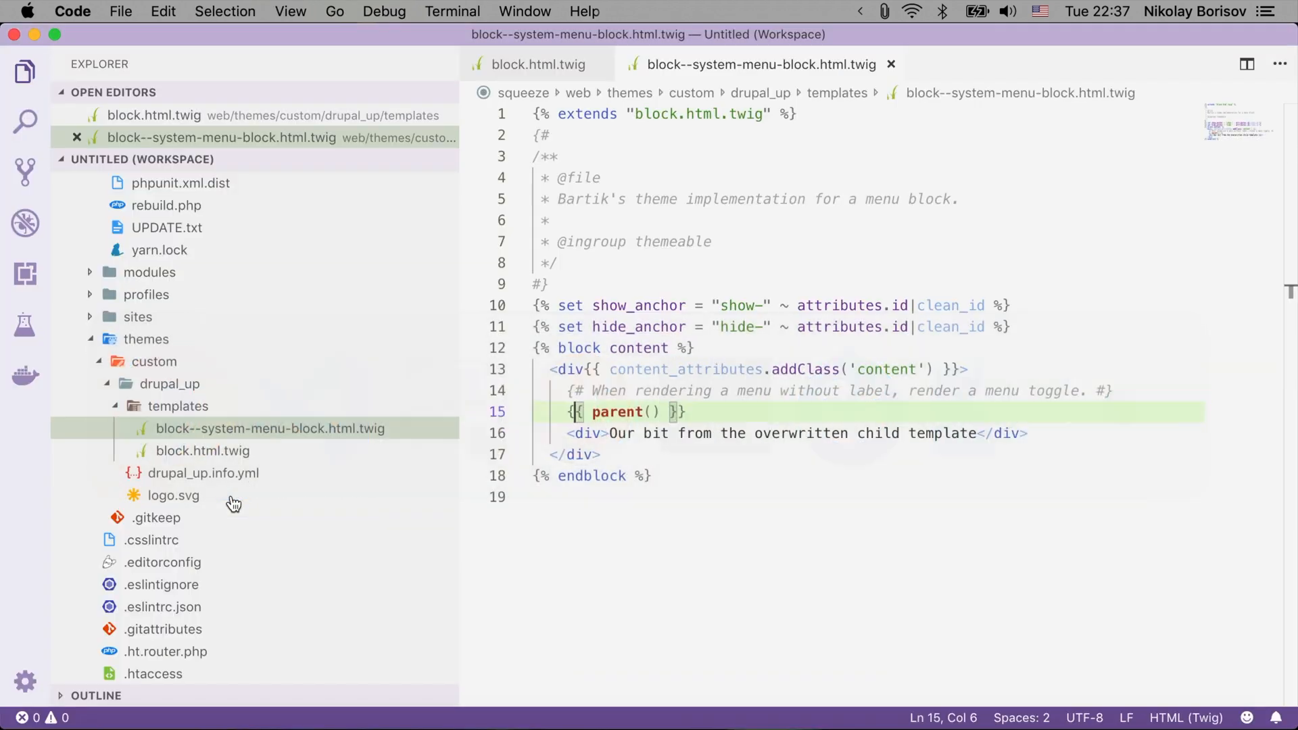
{"action": "mouse_move", "coordinate": [565, 433]}
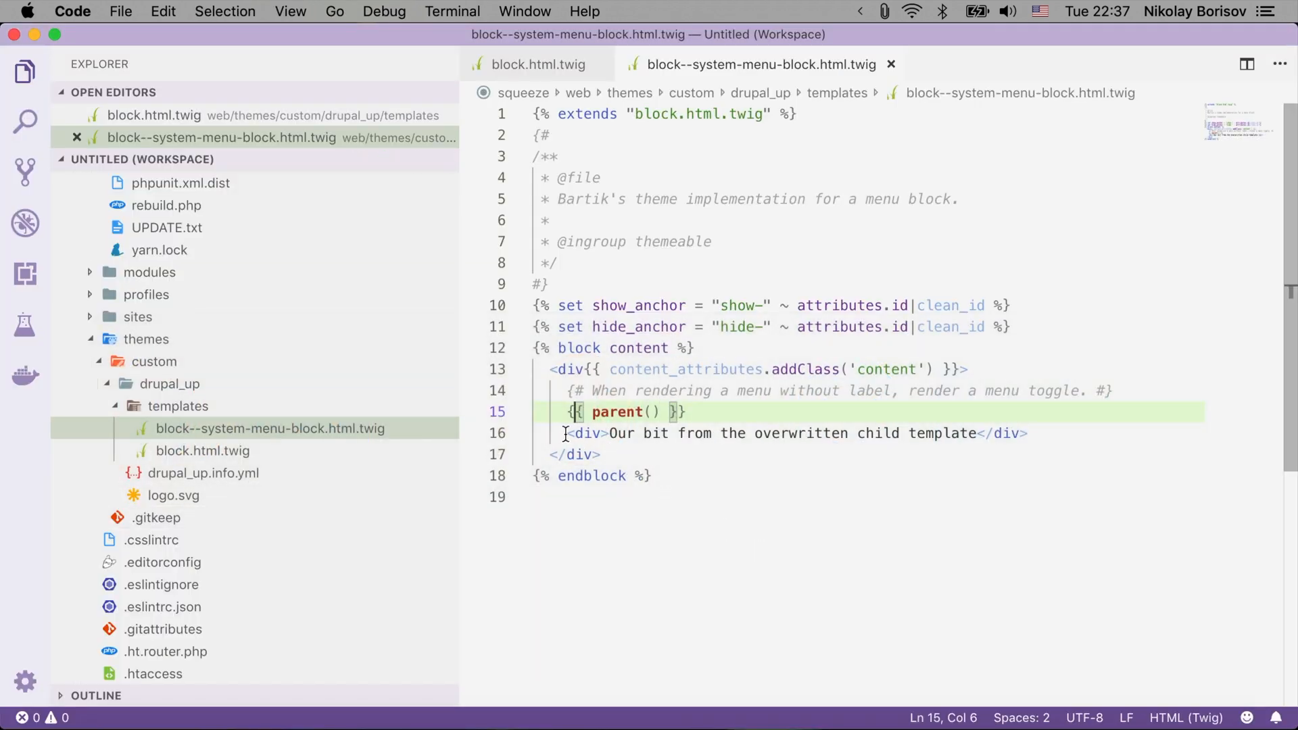